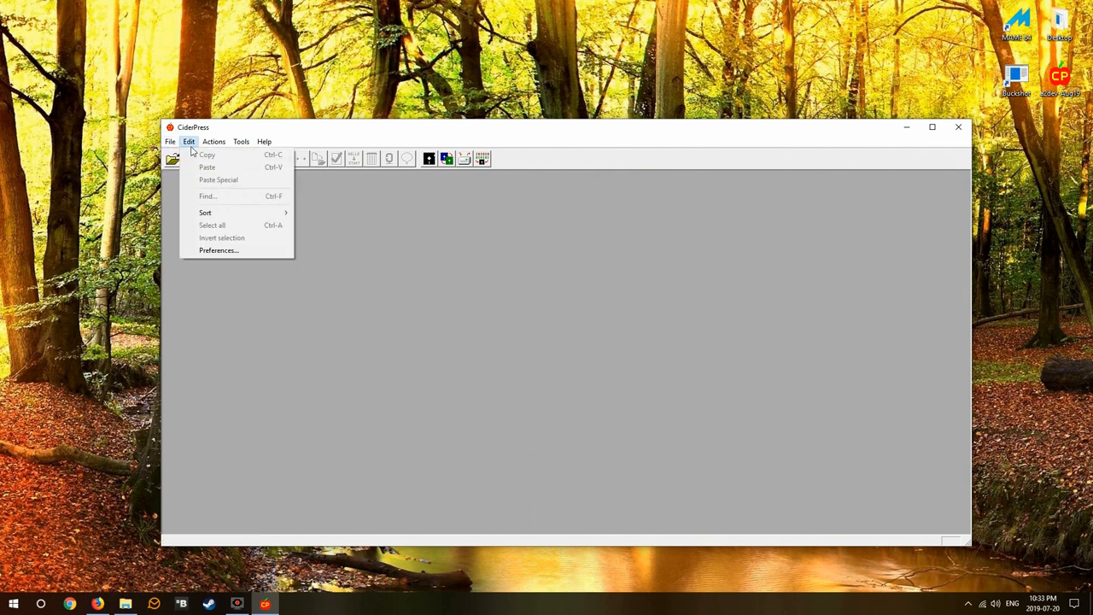
Step: Create a new 65535-block ProDOS disk image with volume name 'youtube'
left_click(263, 140)
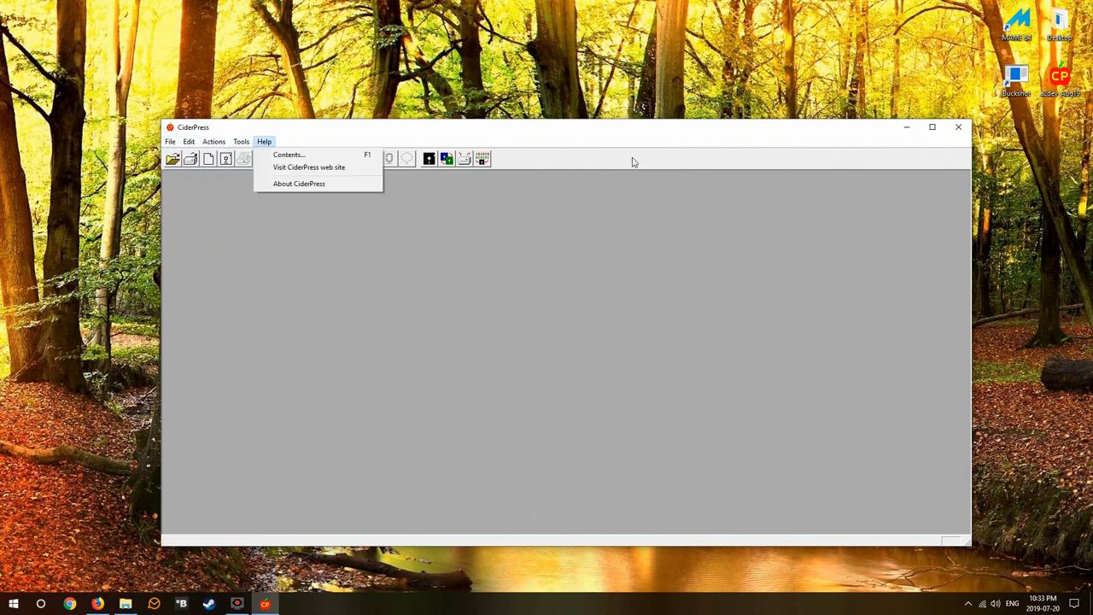
left_click(170, 141)
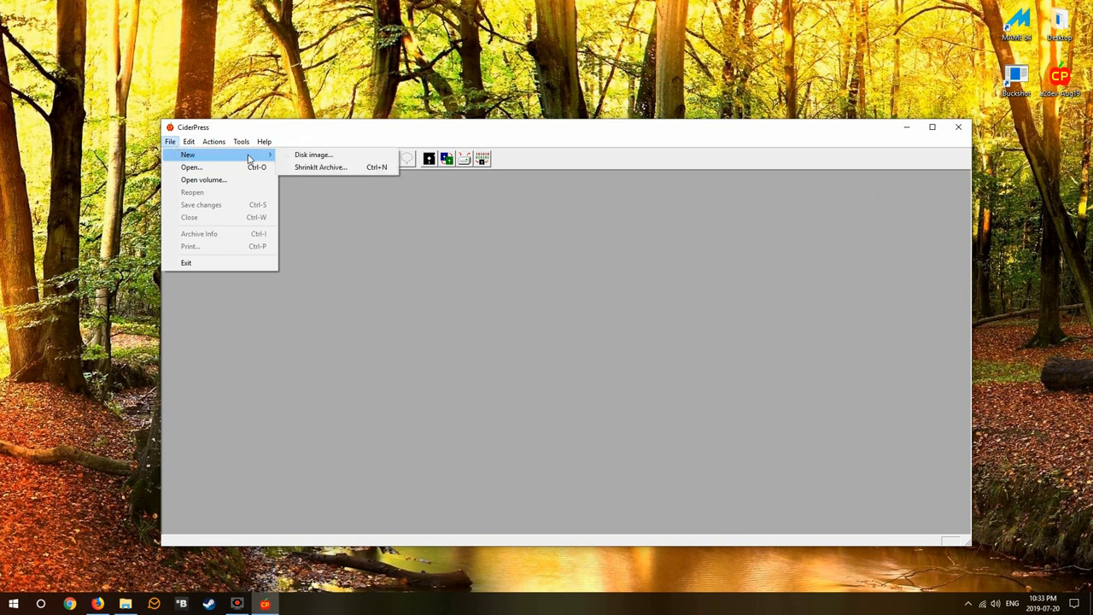
left_click(313, 154)
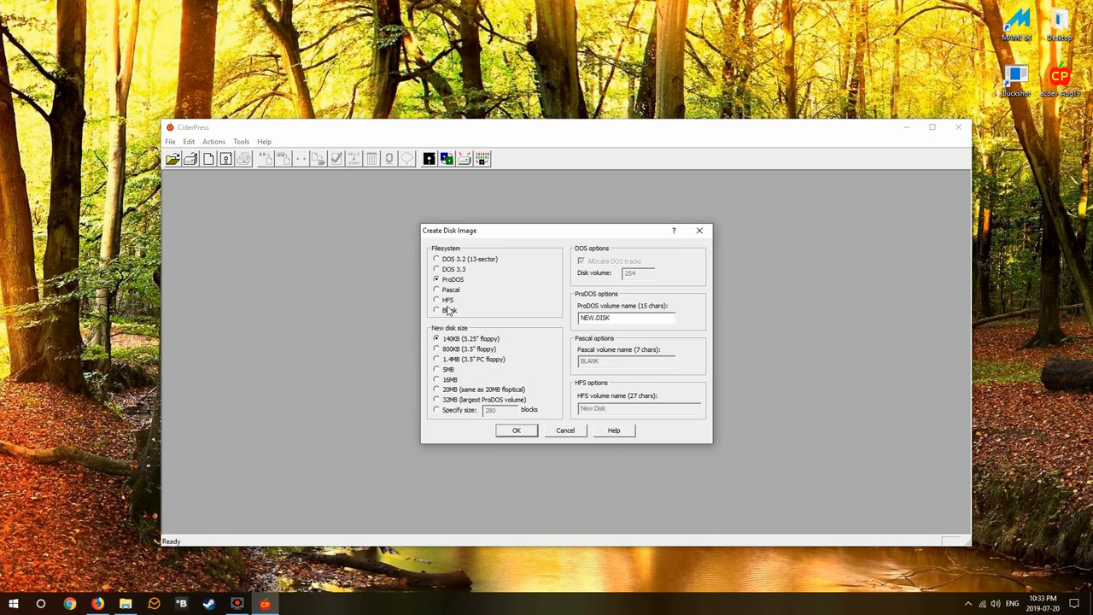
left_click(437, 399)
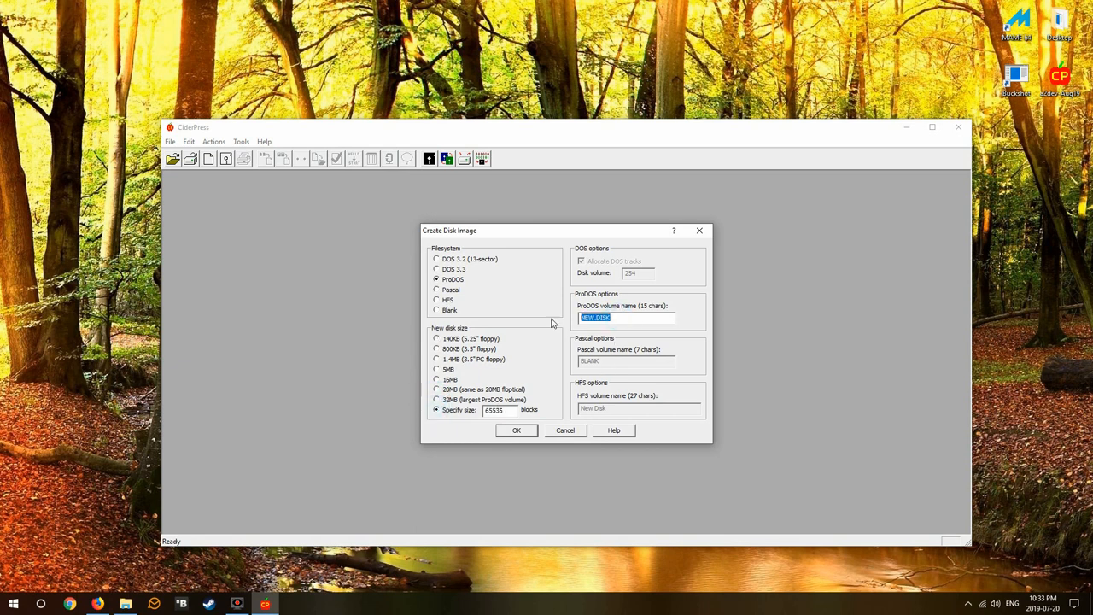
type("youtu")
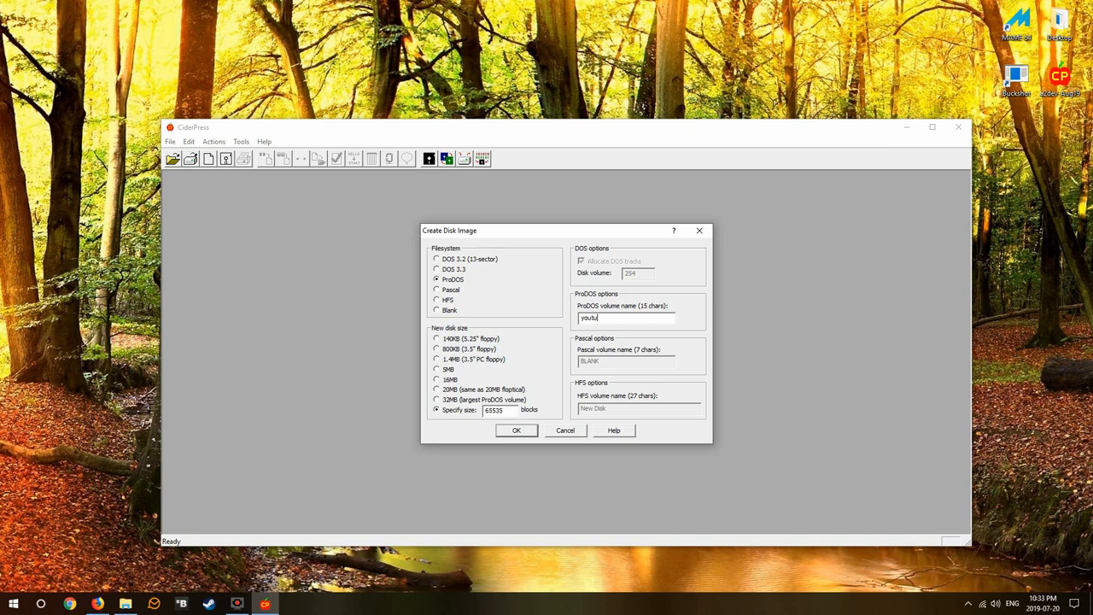
type("be")
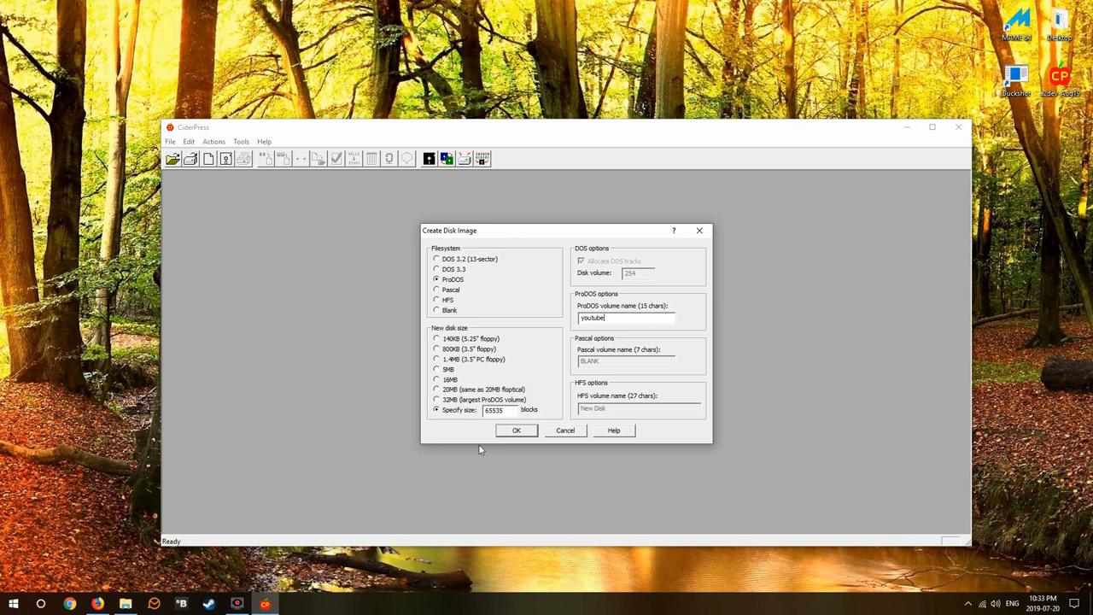
left_click(515, 430)
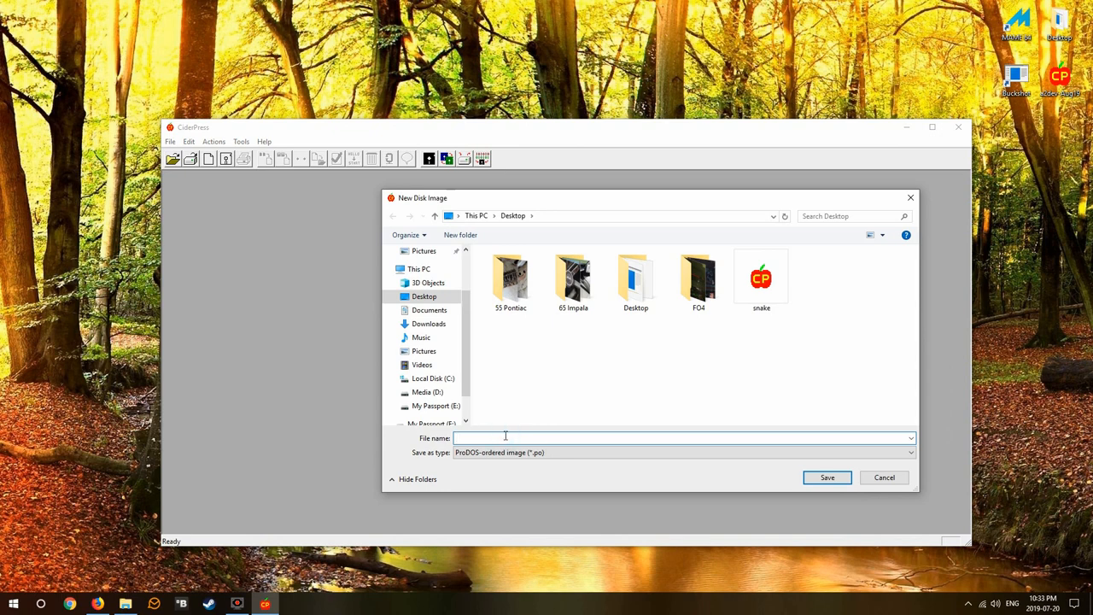
Step: Save the image as 'youtube' on the Desktop and close CiderPress
type("youtube")
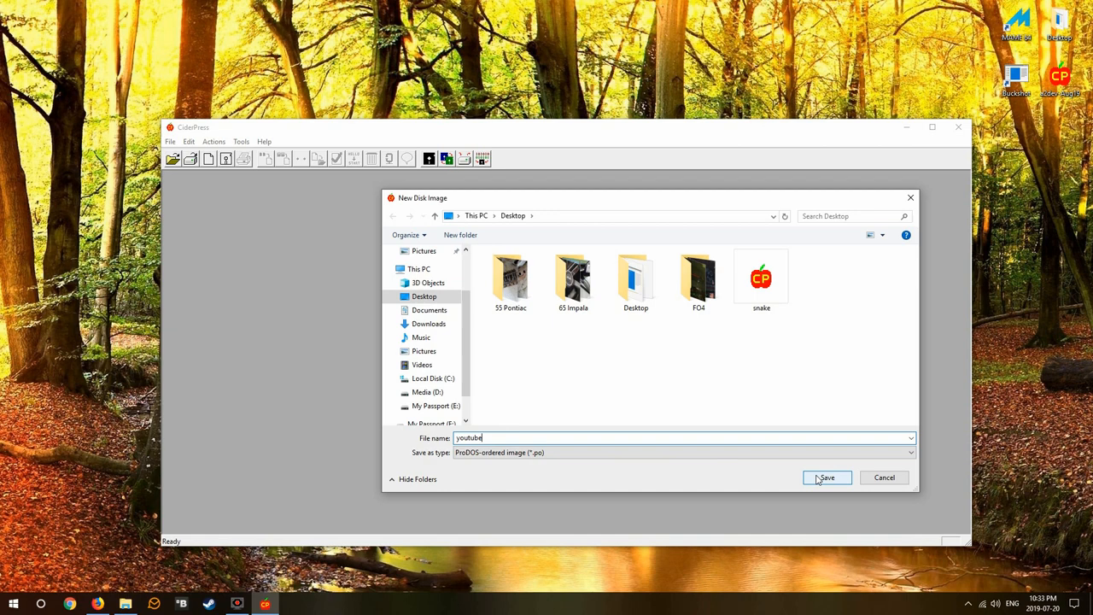
left_click(826, 477)
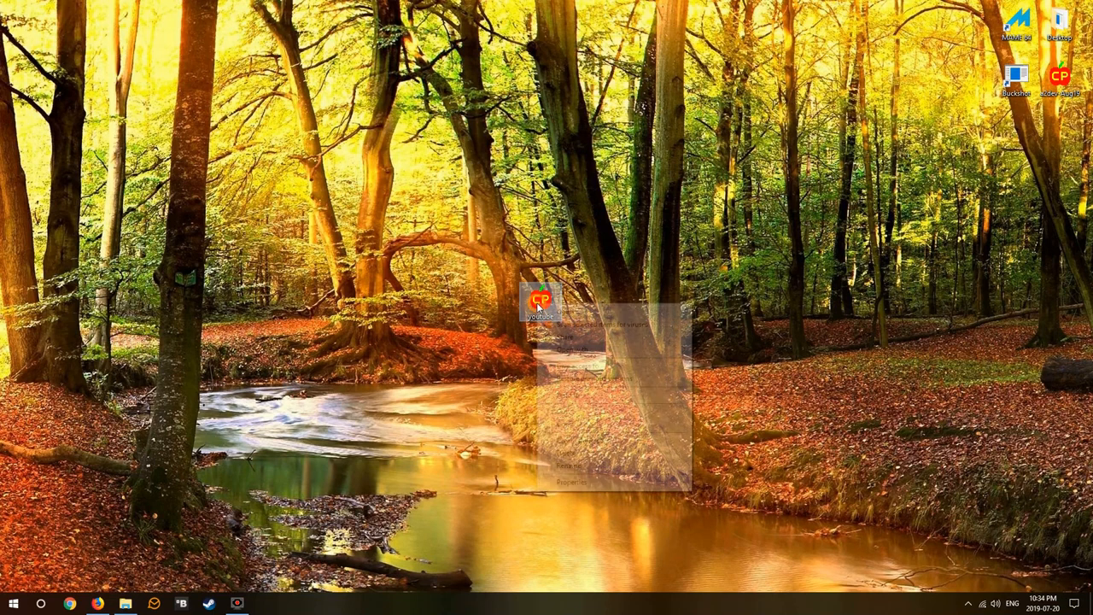
left_click(571, 481)
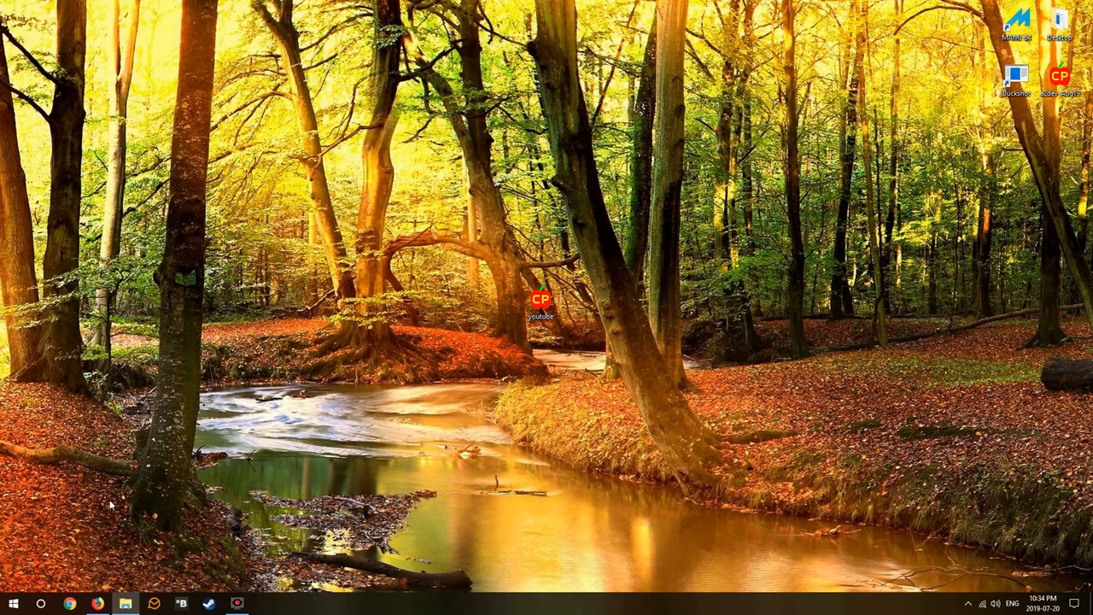
Step: Relaunch CiderPress and convert youtube to a ProDOS-order 2MG copy named youtube
left_click(13, 603)
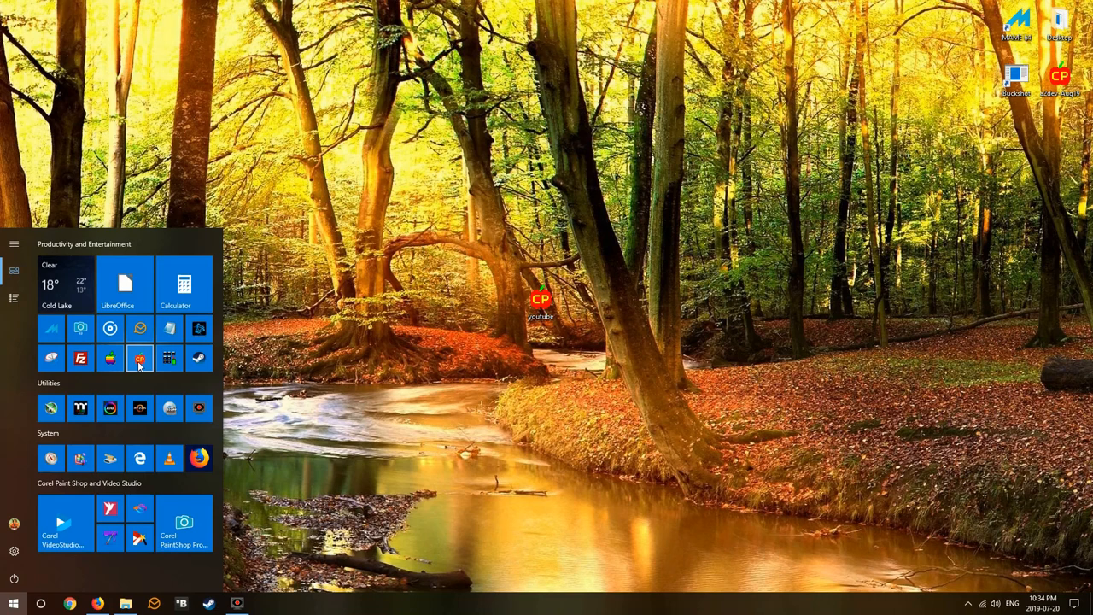
left_click(139, 358)
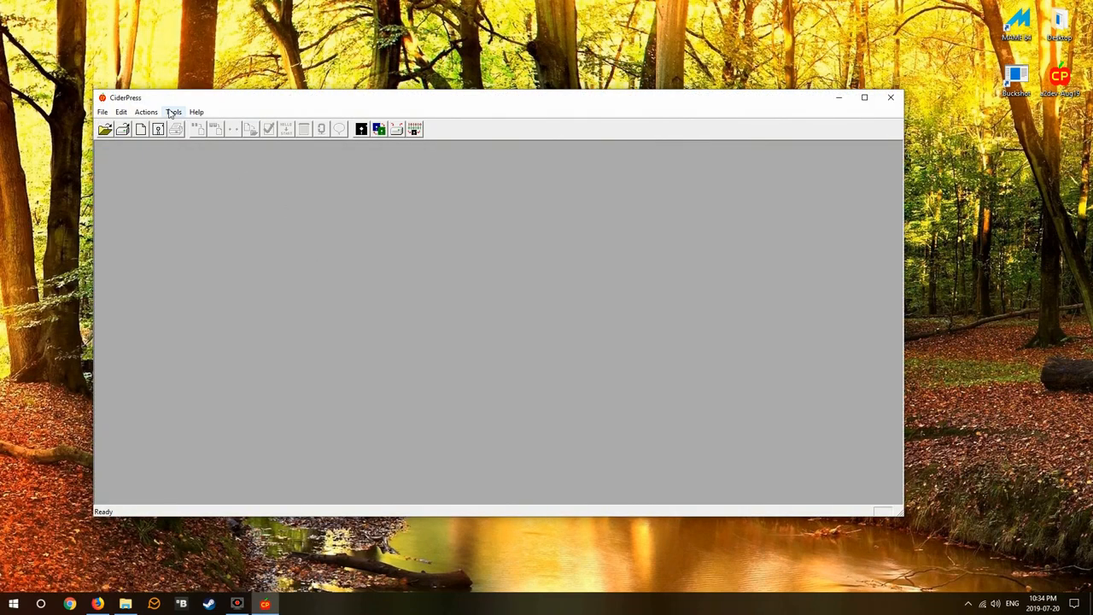
left_click(173, 112)
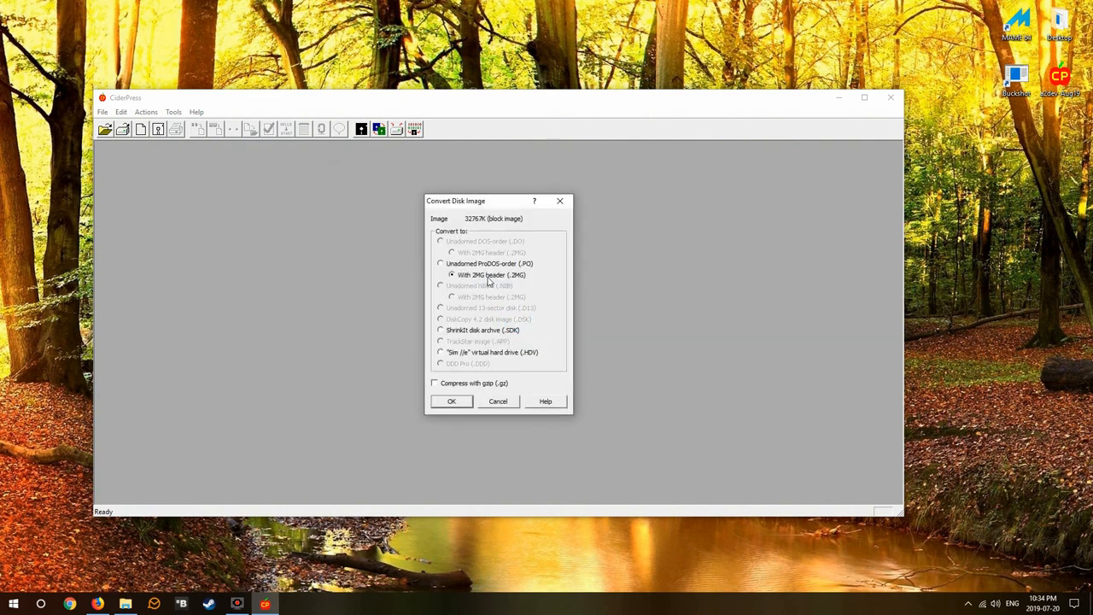
mouse_move(514, 289)
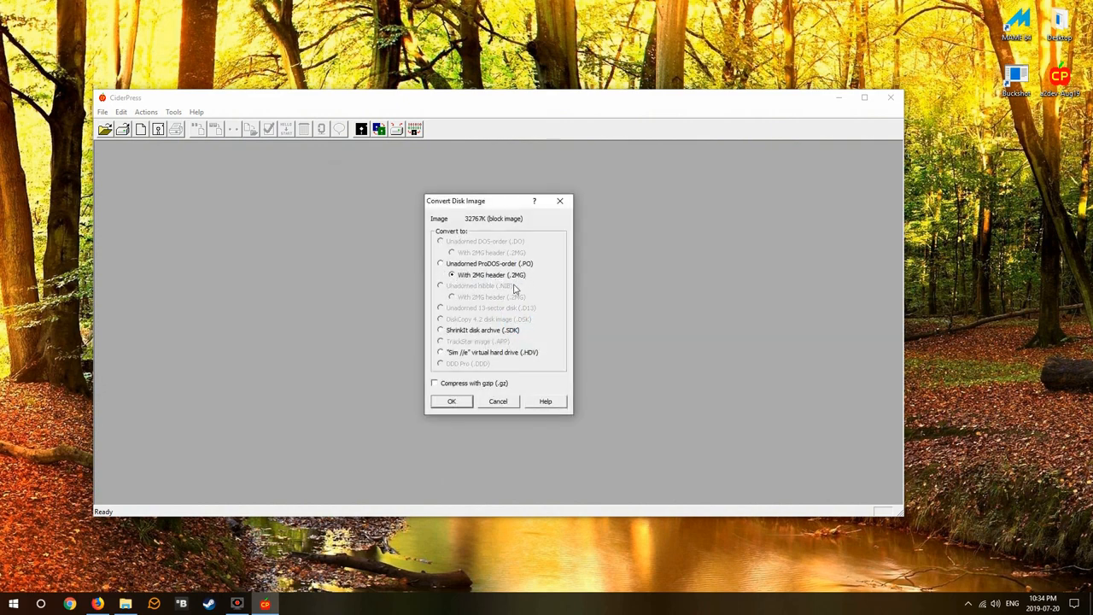
left_click(452, 401)
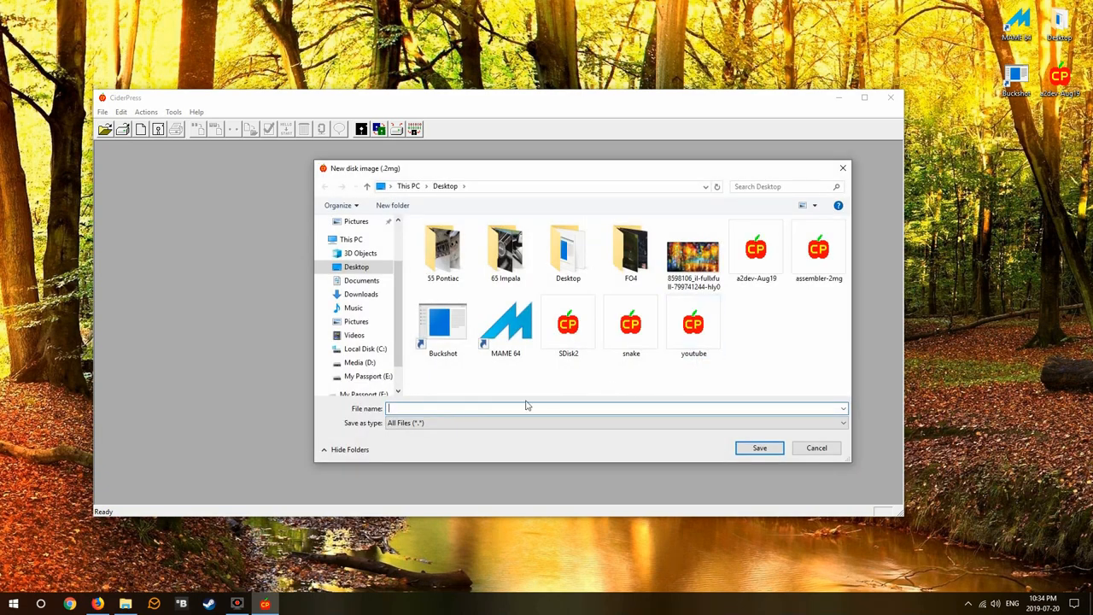
type("youtu")
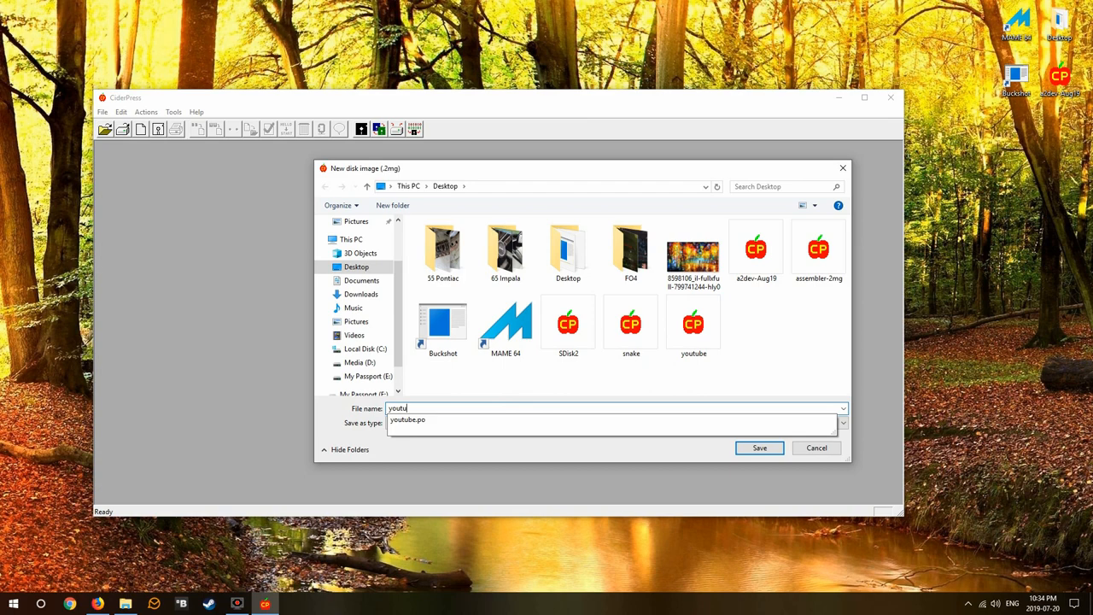
left_click(759, 447)
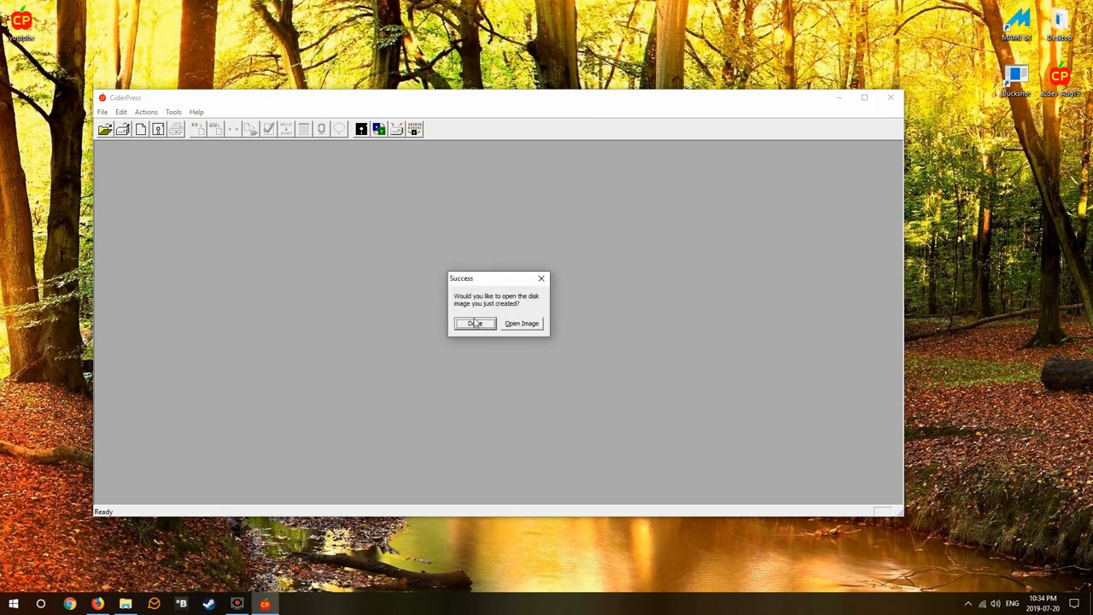
left_click(474, 323)
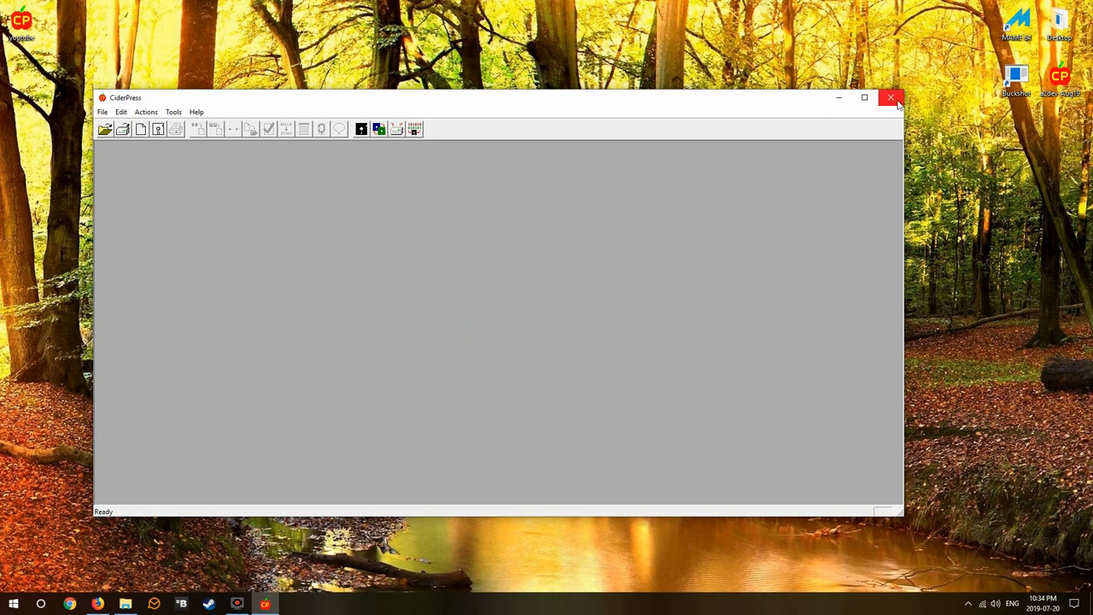
Step: Close CiderPress and confirm the youtube file's properties show a 31.9 MB 2MG image
right_click(538, 308)
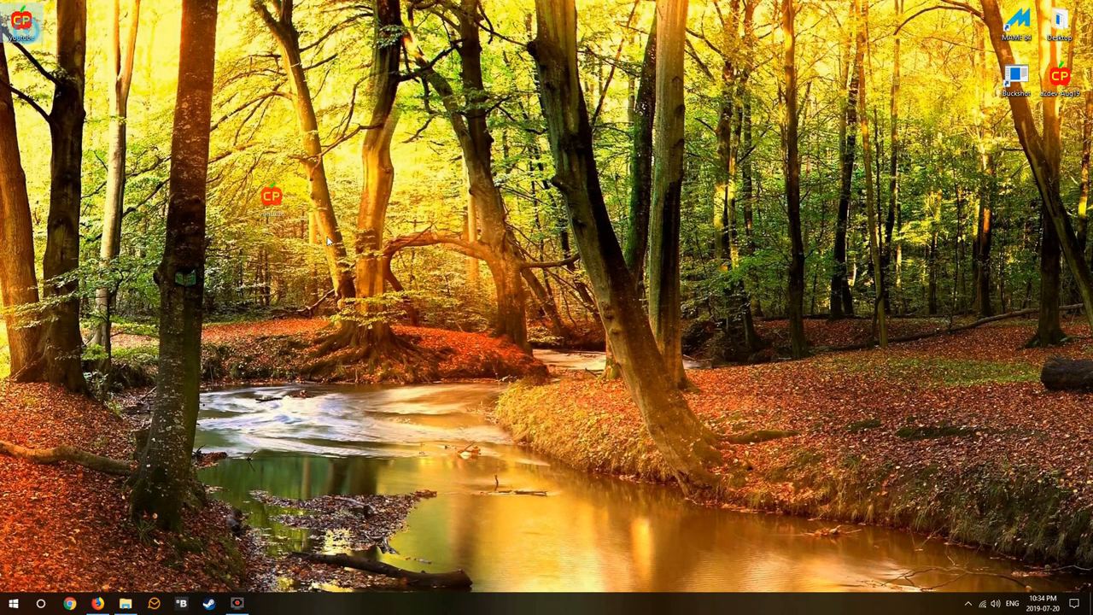
right_click(498, 297)
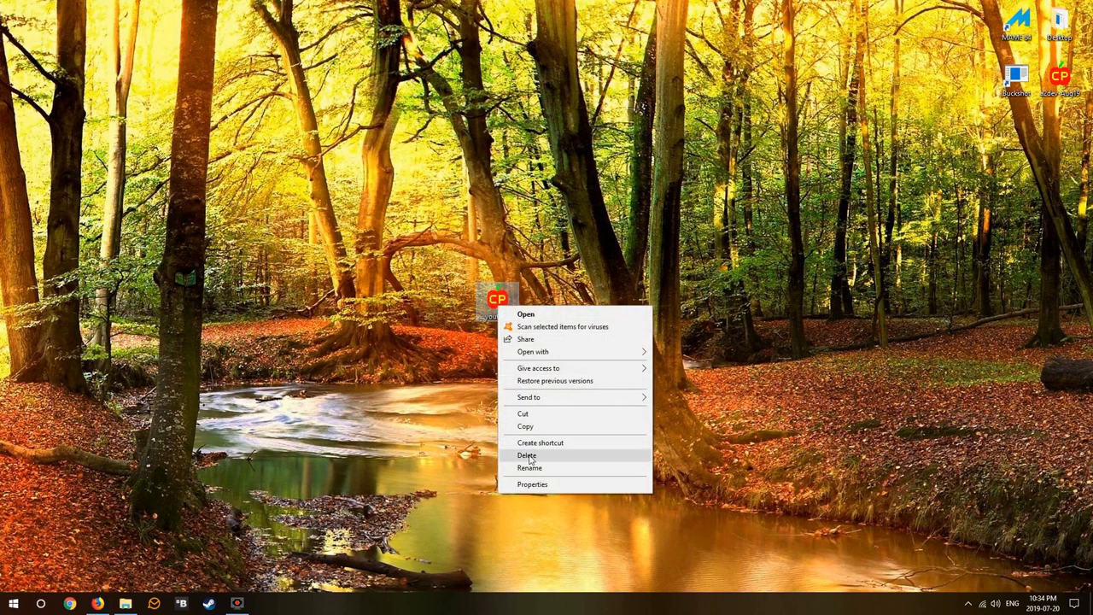
left_click(532, 484)
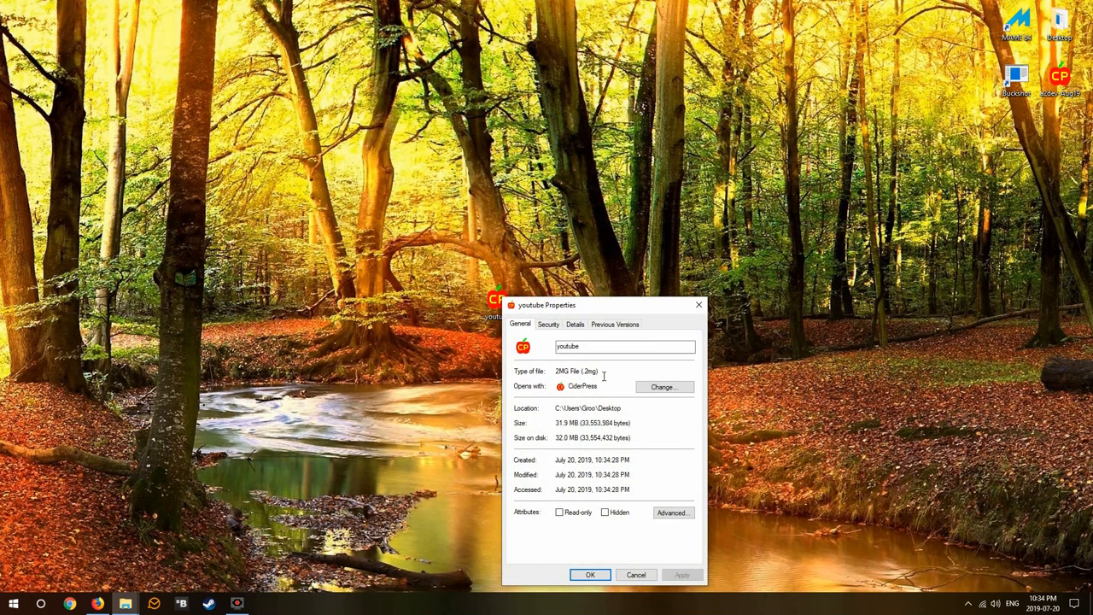
double_click(576, 370)
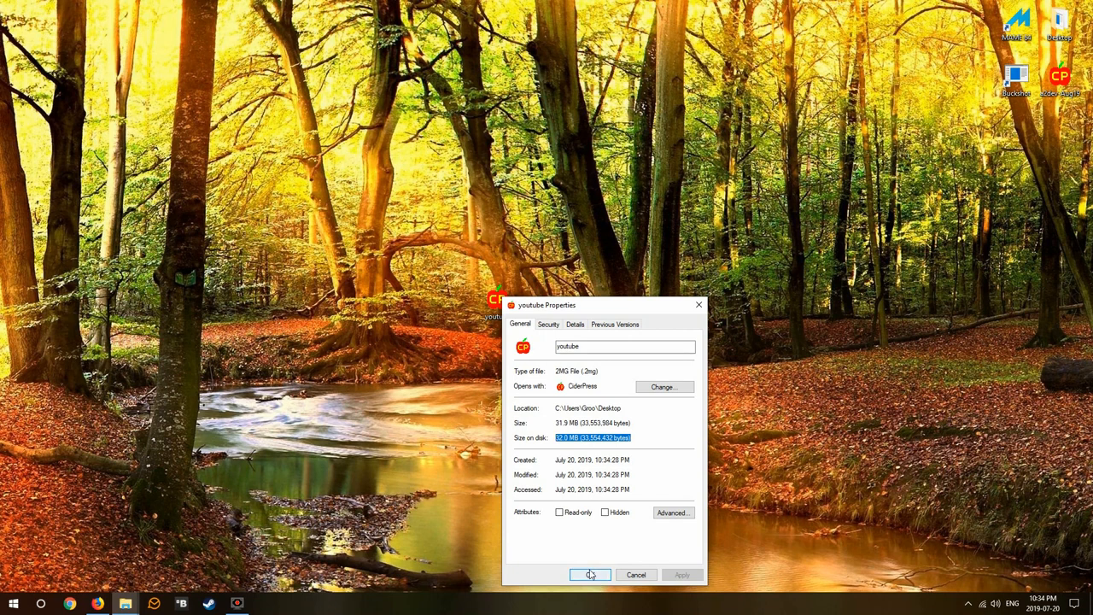
left_click(13, 603)
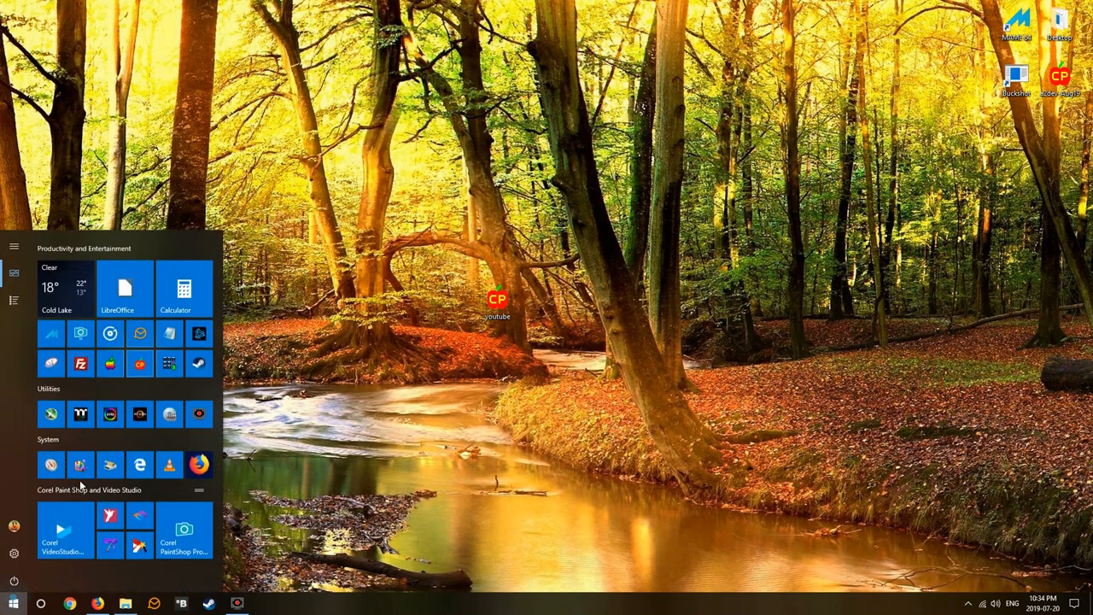
Step: Launch AppleWin, mount youtube.2mg as hard disk 1, and reboot
left_click(110, 363)
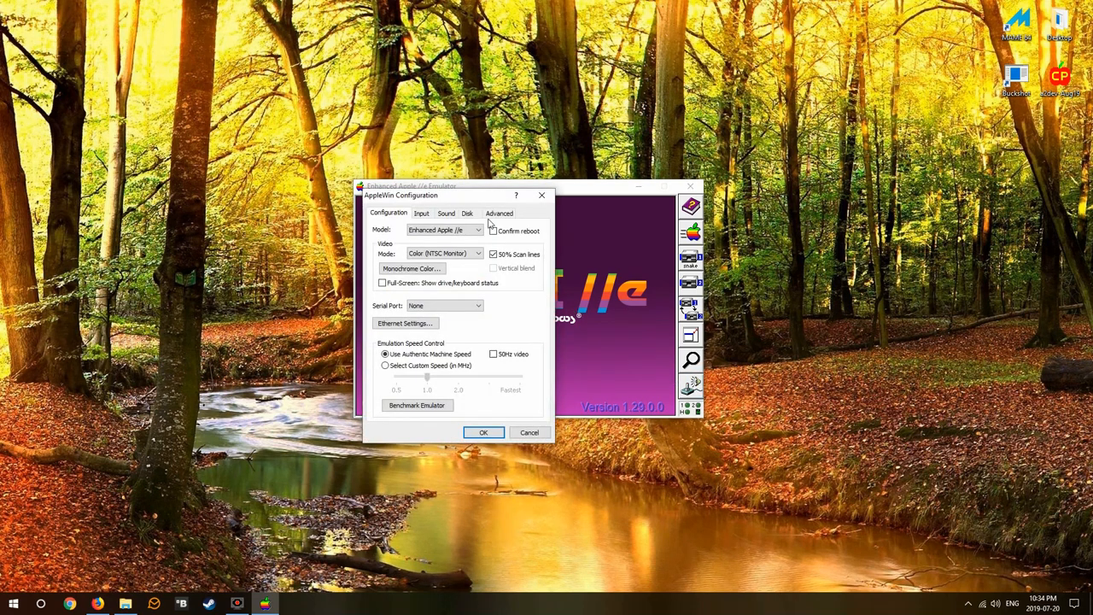
left_click(467, 213)
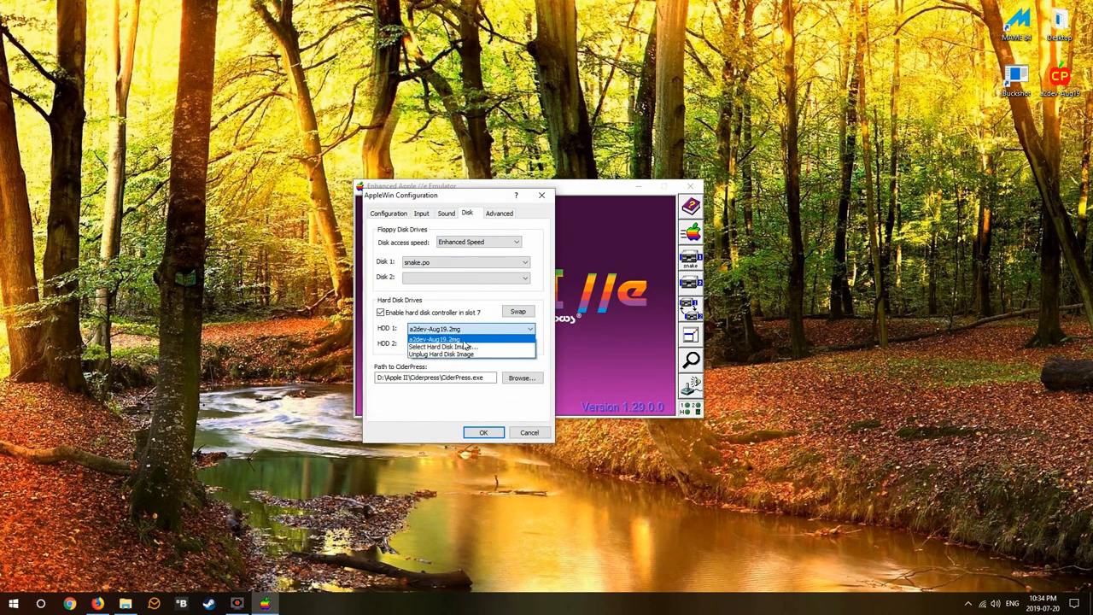
left_click(441, 346)
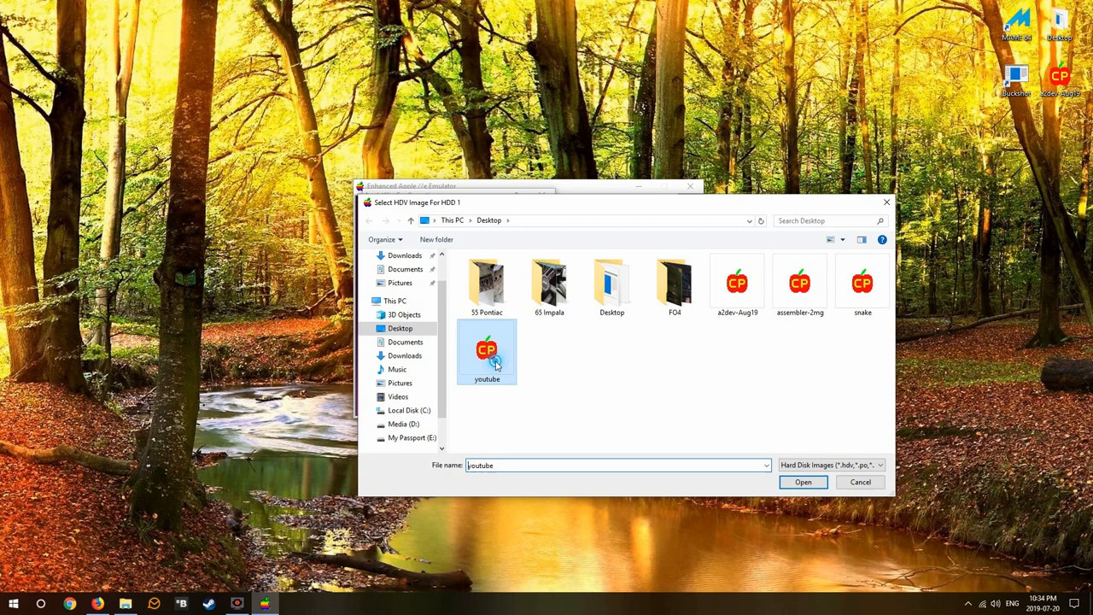
left_click(802, 482)
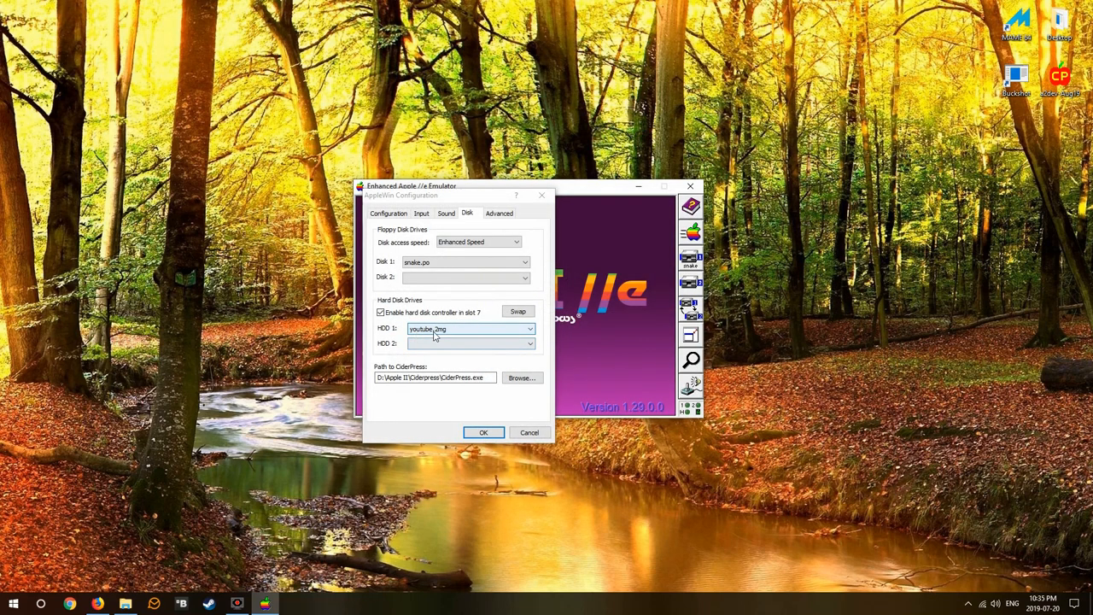
left_click(483, 433)
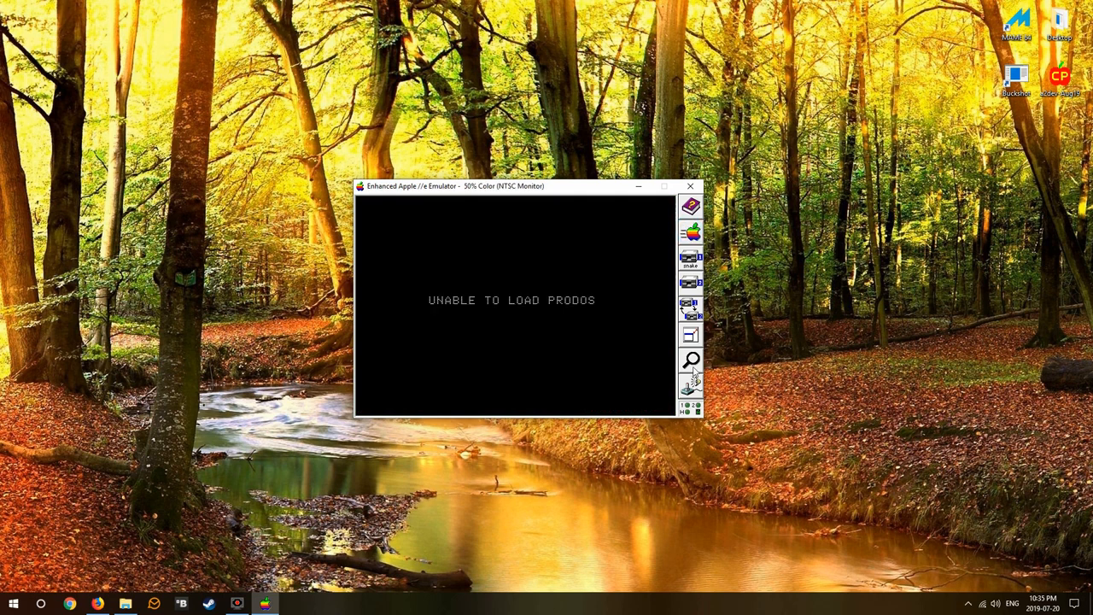
mouse_move(660, 323)
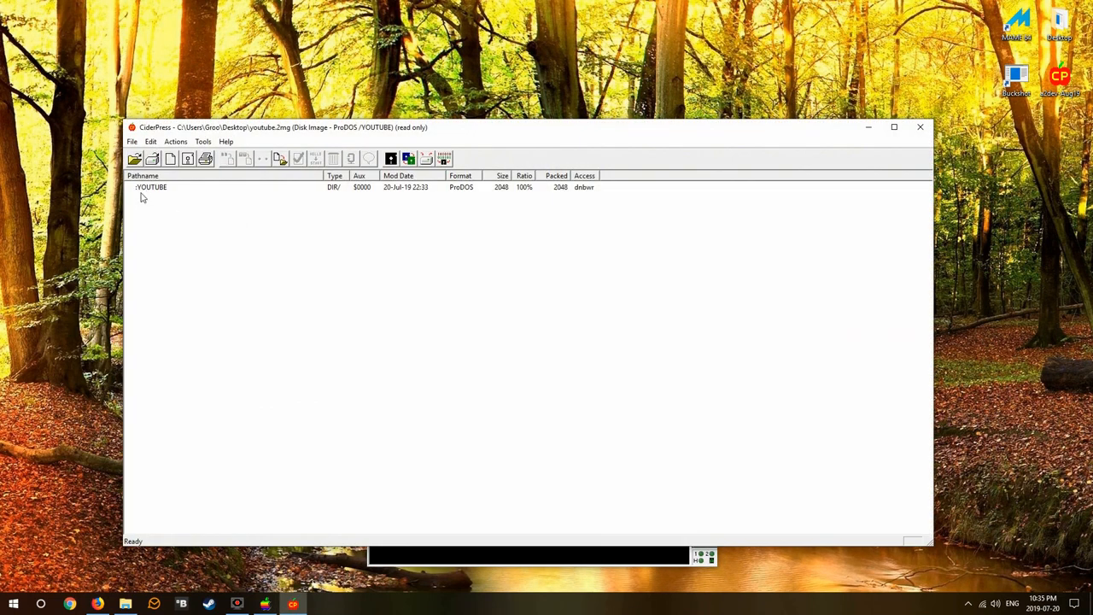
mouse_move(358, 241)
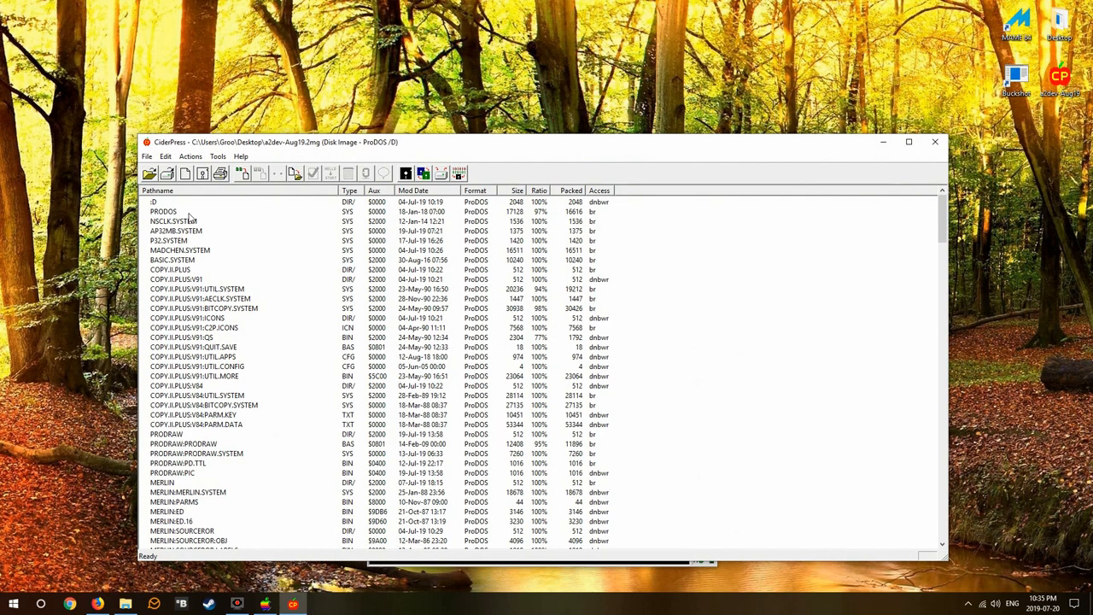
mouse_move(871, 169)
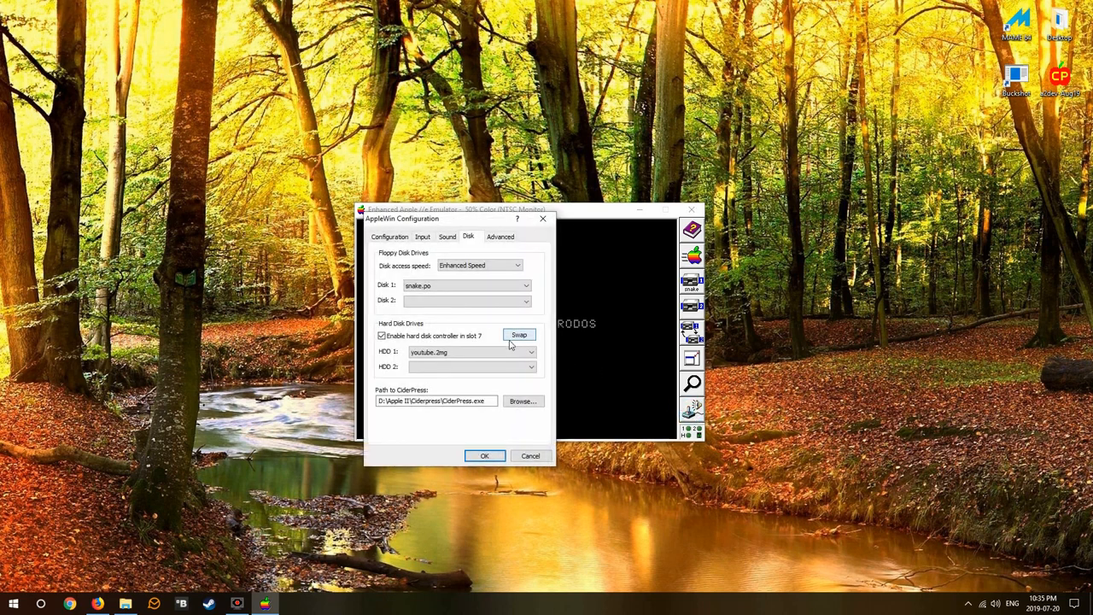
Step: Swap drives so a2dev-Aug19.2mg is hard disk 1 and youtube is disk 2, then reboot
left_click(531, 367)
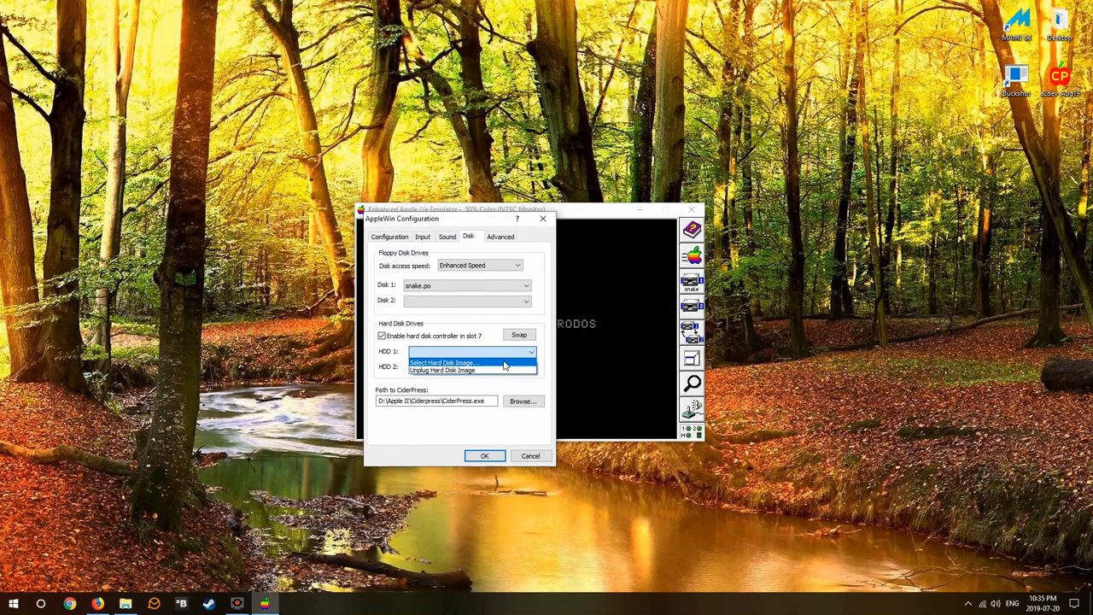
left_click(469, 353)
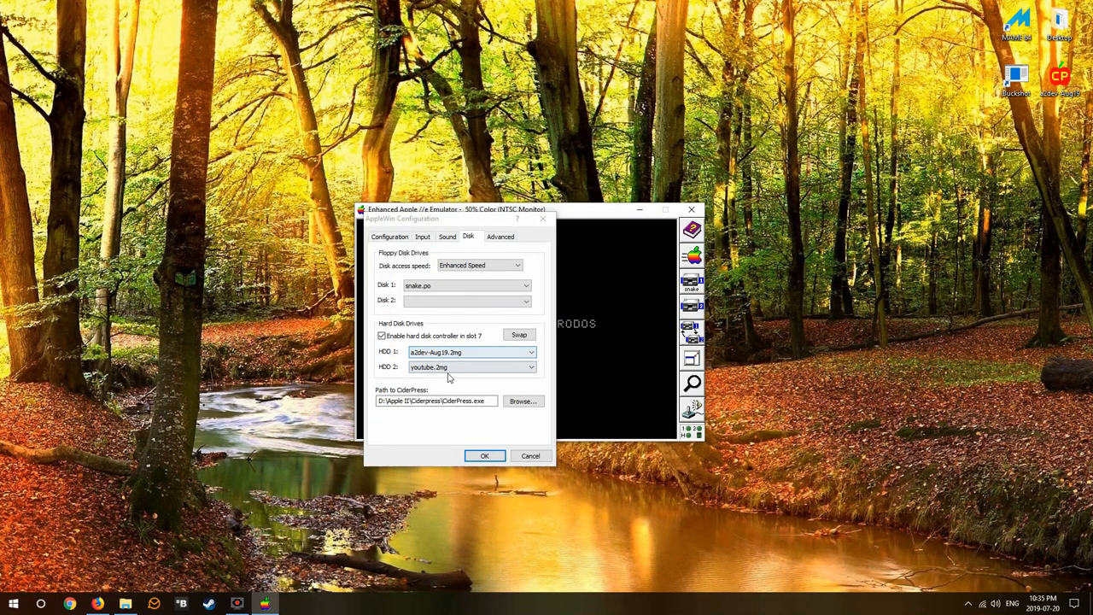
left_click(484, 456)
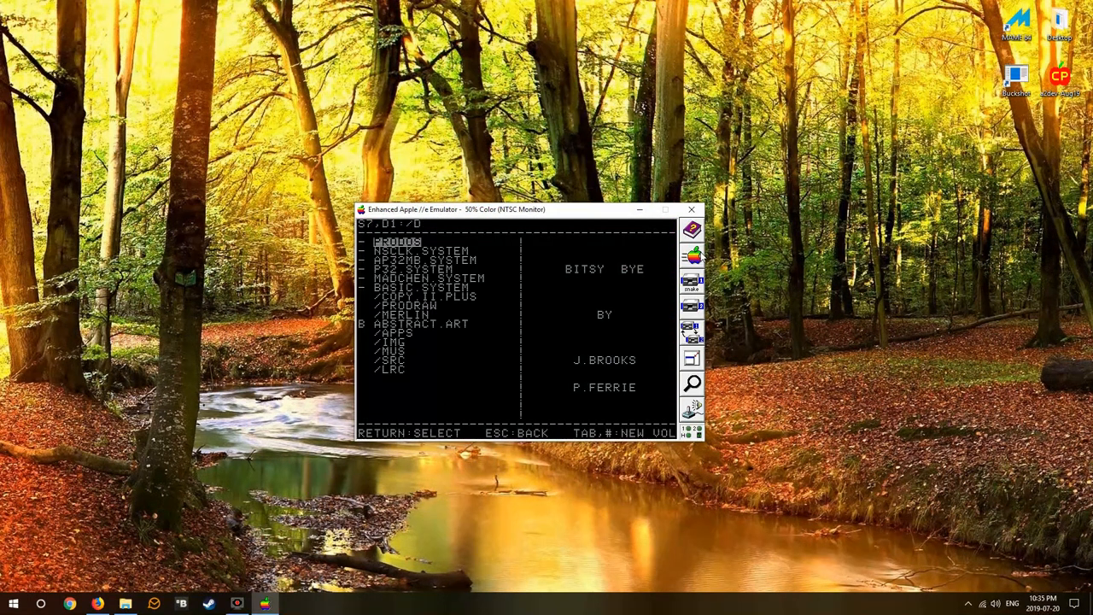
Step: Run COPY.II.PLUS from Bitsy Bye, then quit through to ProDOS BASIC
key("down")
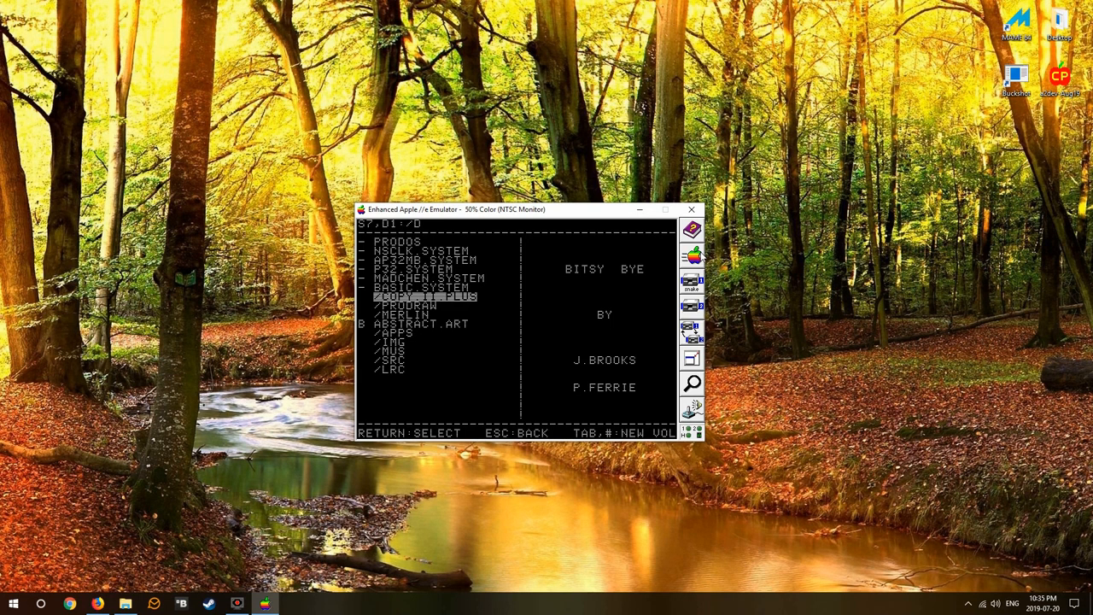
key("return")
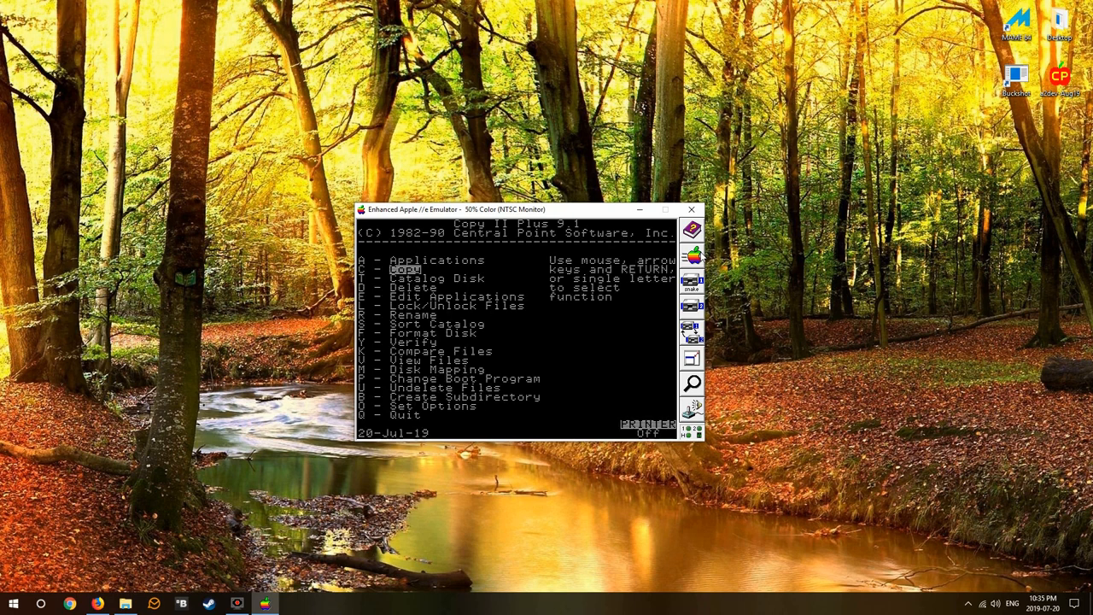
key("q")
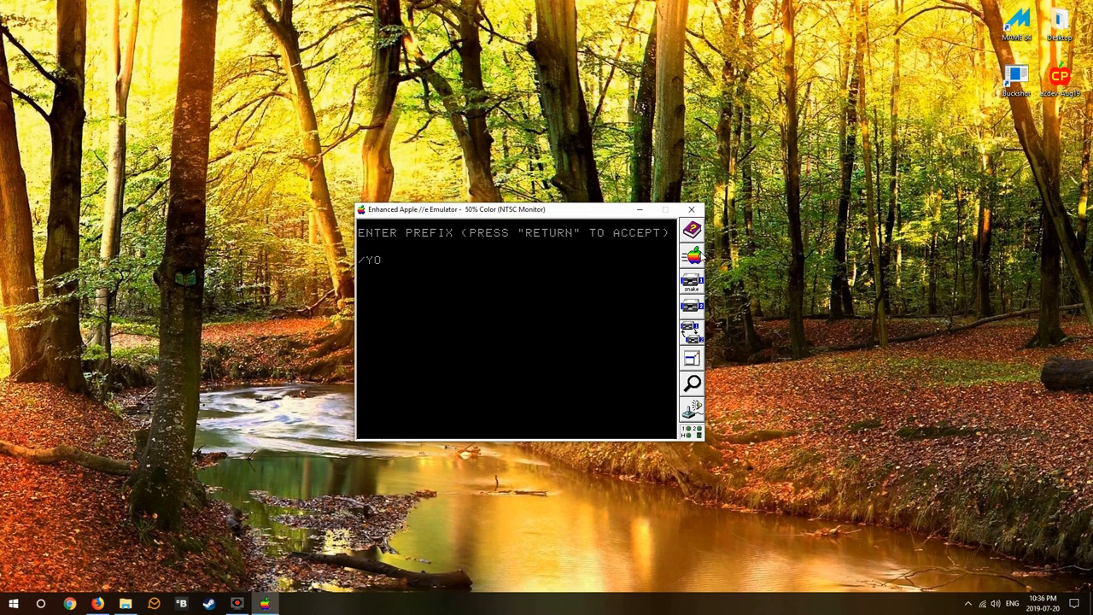
key("return")
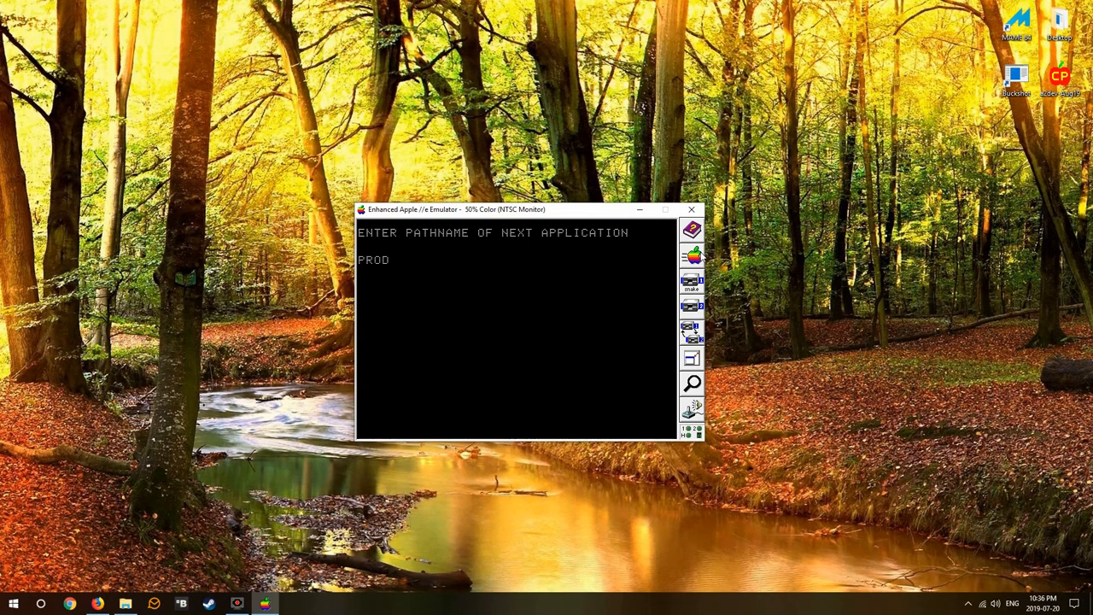
key("Return")
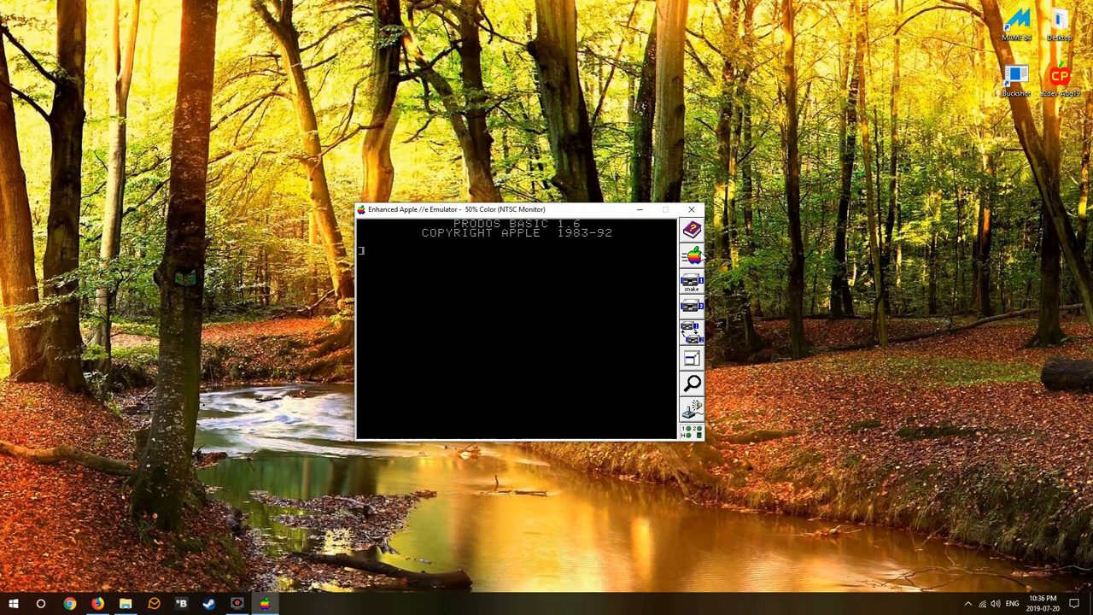
Step: Reboot into the Bitsy Bye launcher with the PR# command
type("PR#")
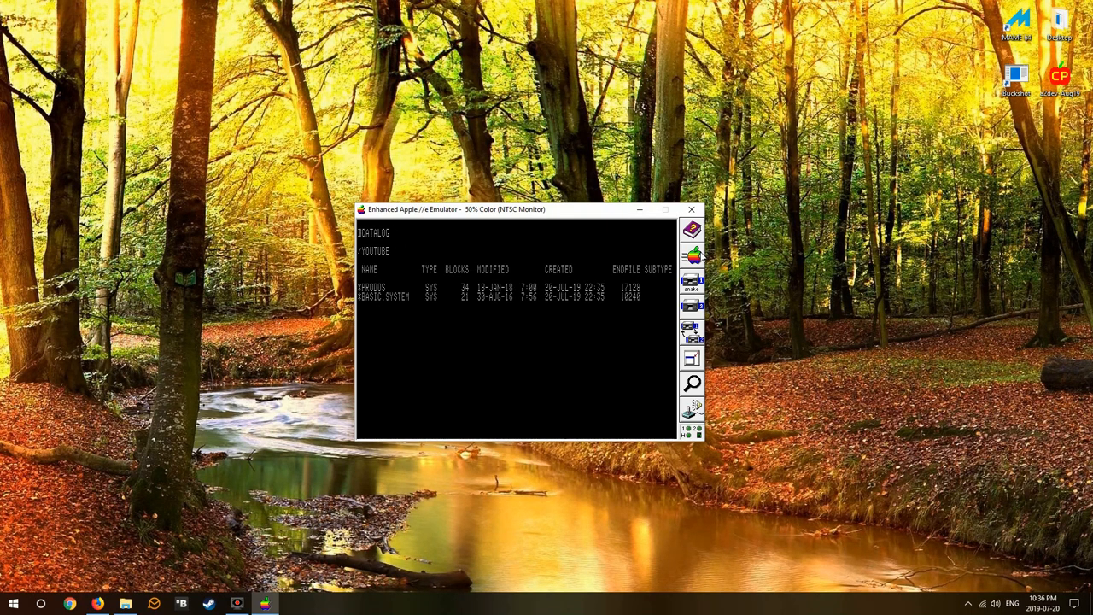
key("Return")
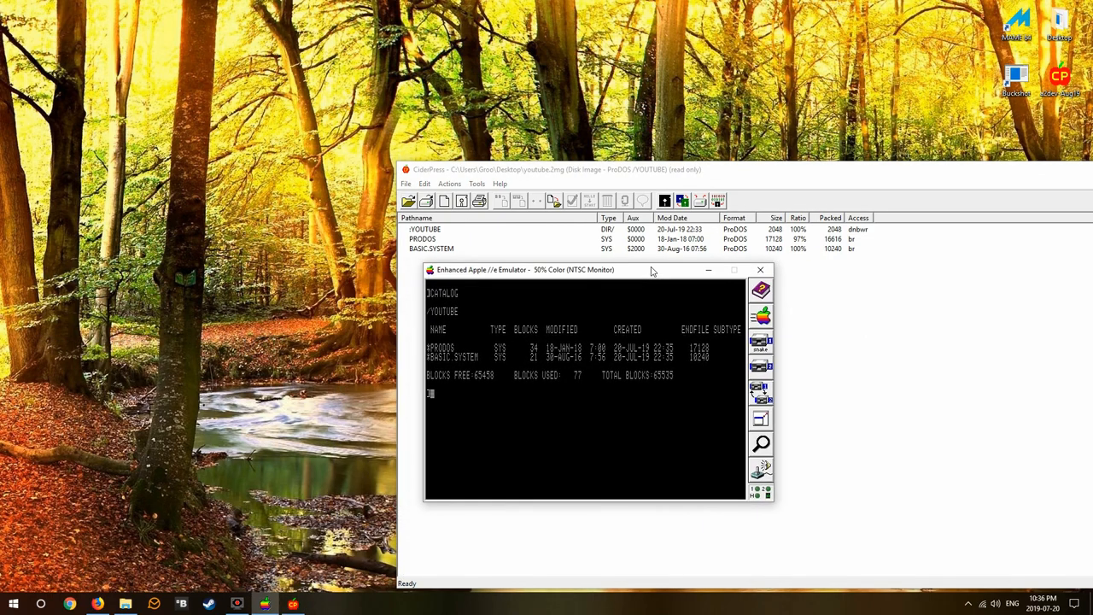
mouse_move(662, 273)
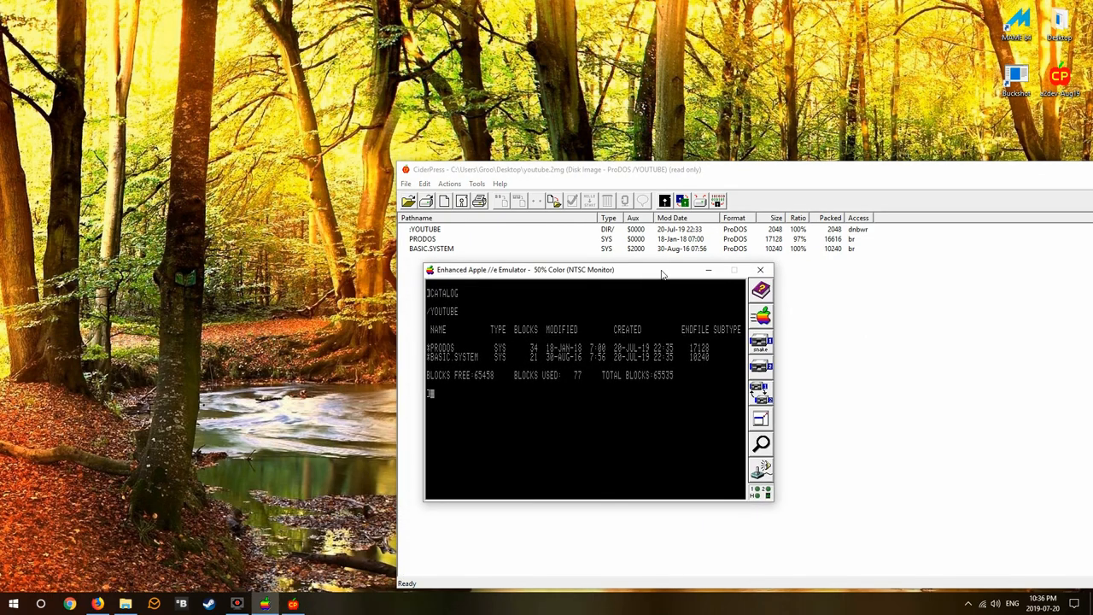
mouse_move(873, 180)
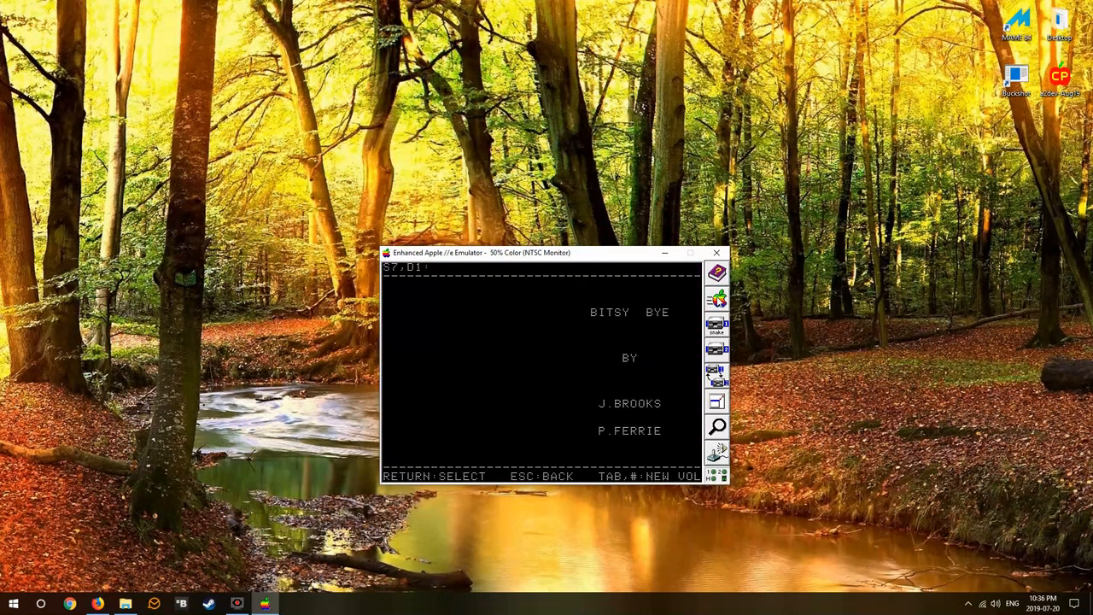
Step: Launch Copy II Plus from COPY.II.PLUS/V91, choose Slot 7 Drive 1, and scroll the files
key("return")
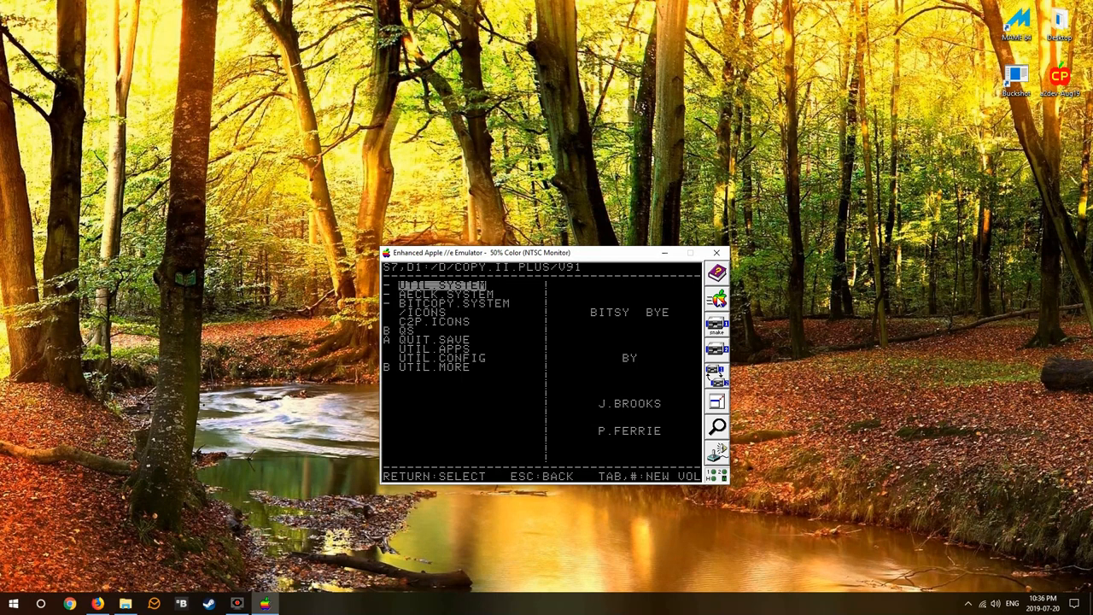
key("return")
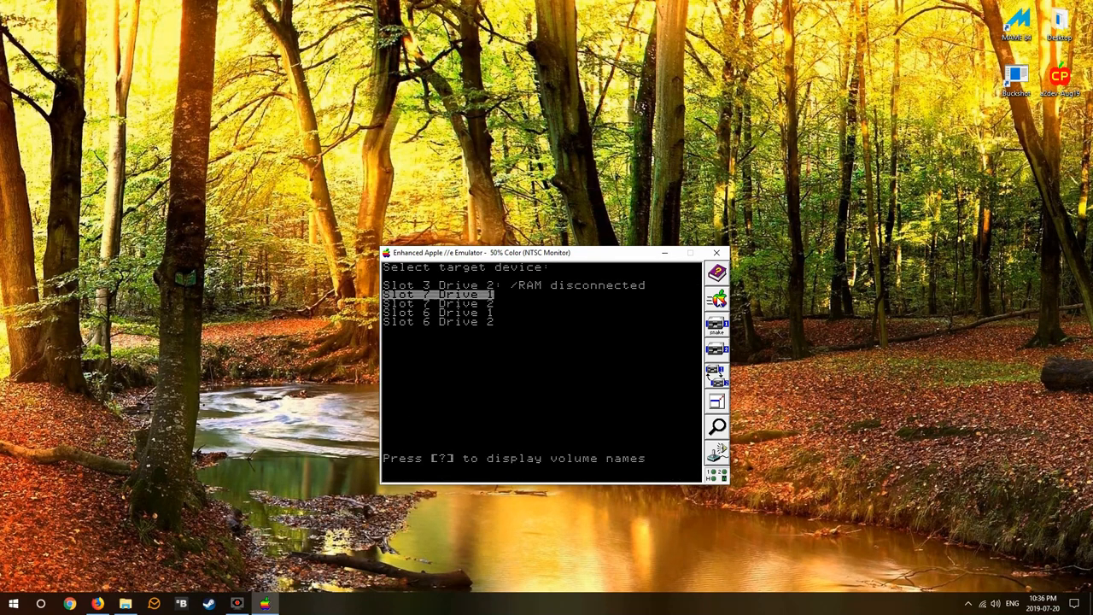
key("return")
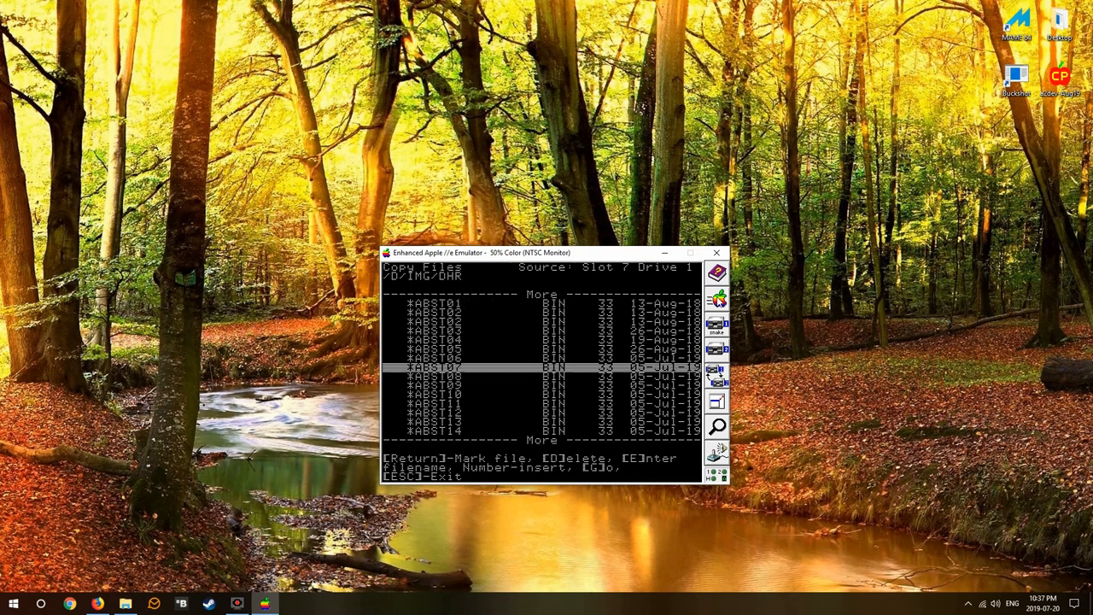
scroll("down", 3)
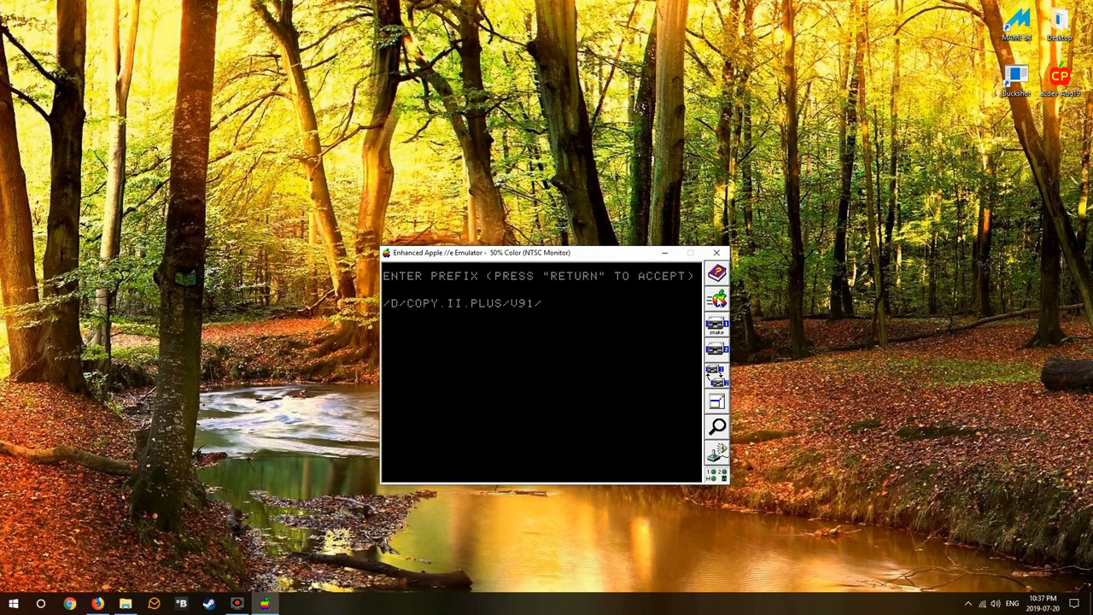
Step: Accept the prefix, start PRODOS BASIC, and list the youtube volume's files
key("return")
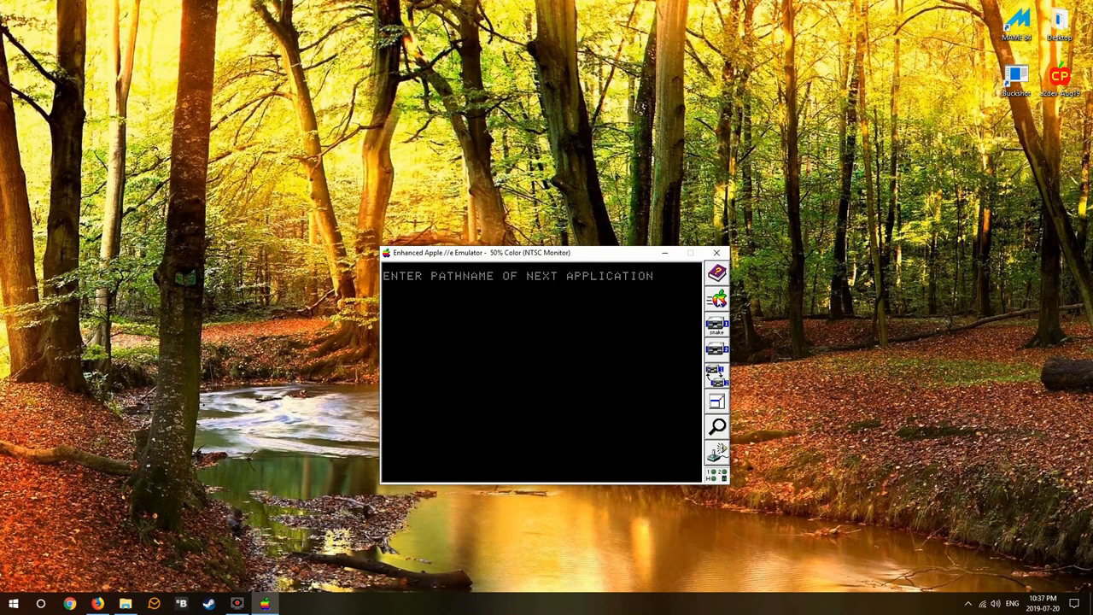
type("PRODOS")
type("CAT")
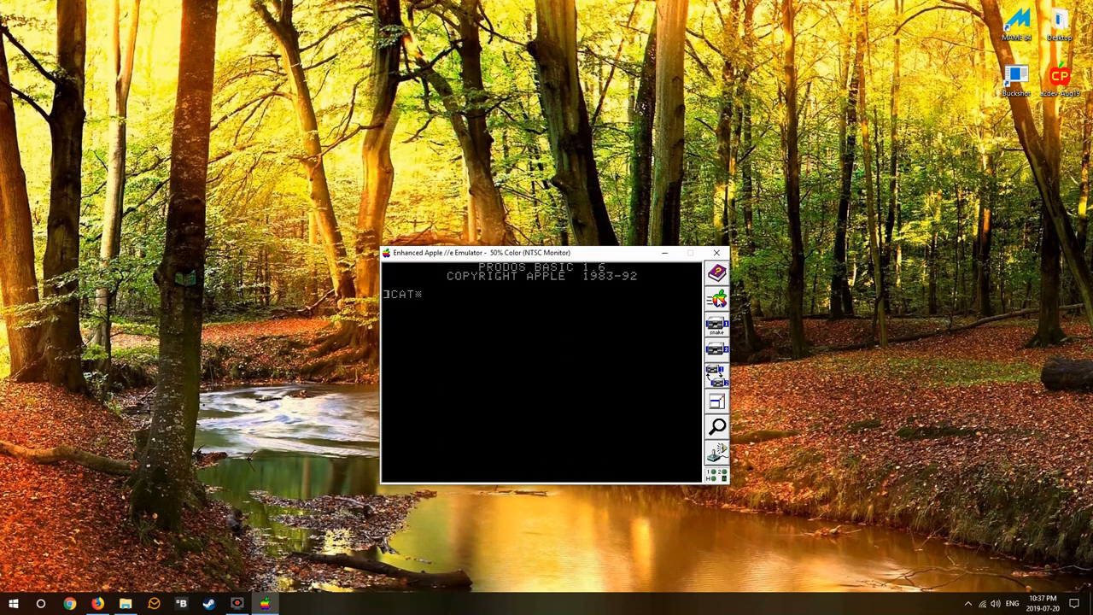
key("Return")
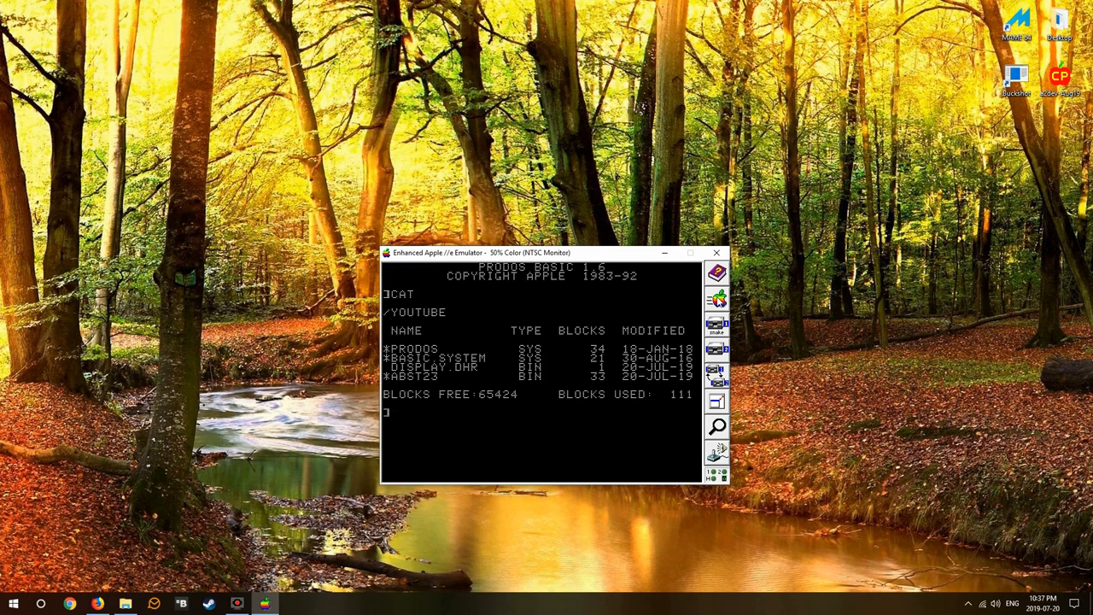
Step: Show ABST23 with DISPLAY.DHR, then BLOAD ABST23 and DISPLAY.DHR at BASIC
type("BLOAD ABST")
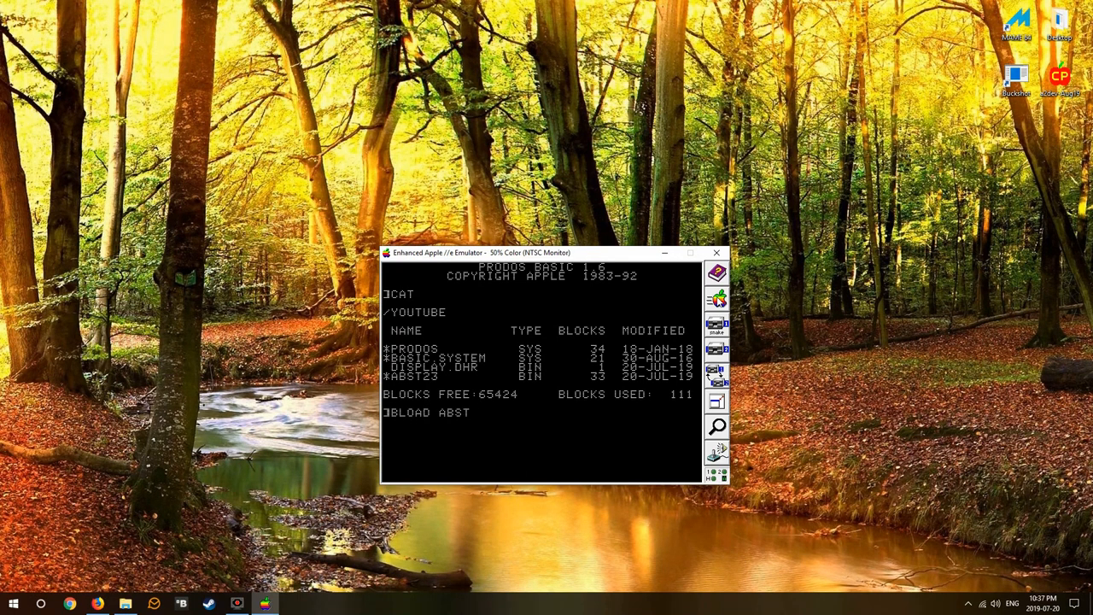
type("23")
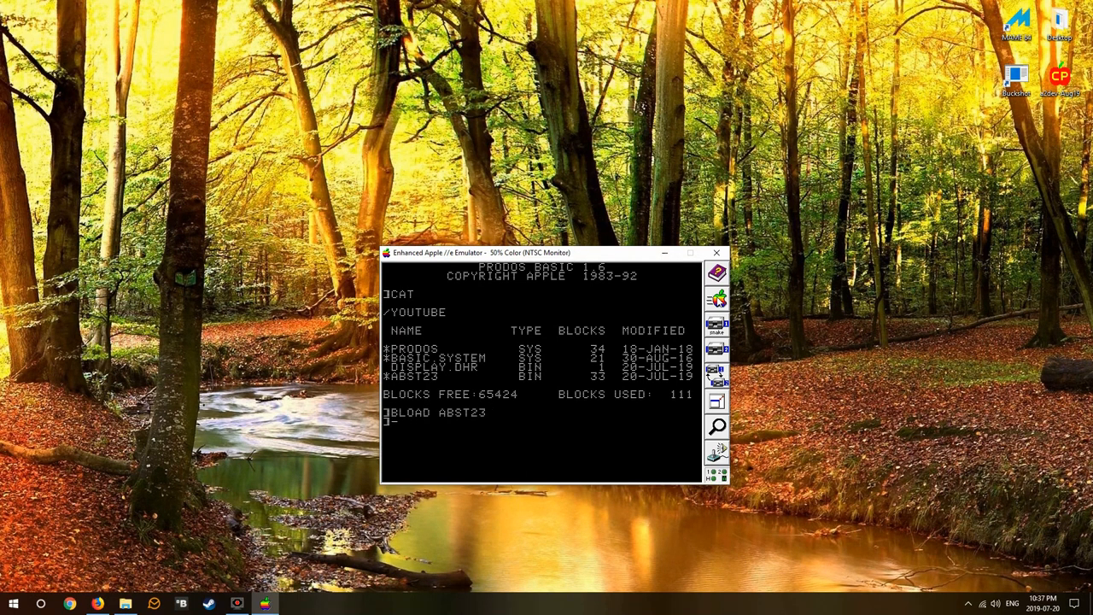
type("-DISPLAY.DHR")
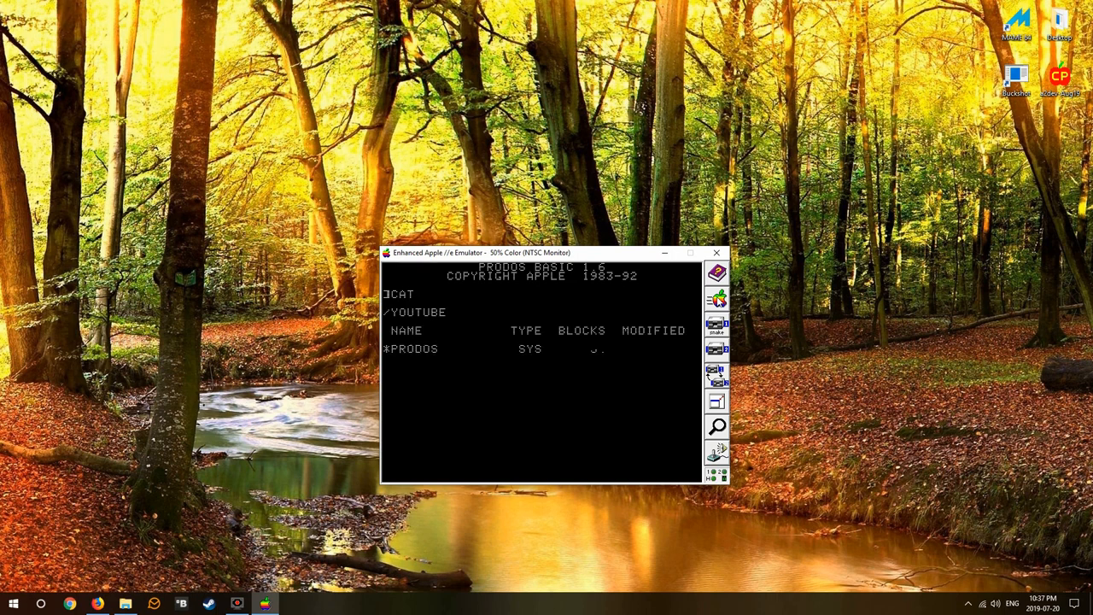
key("Return")
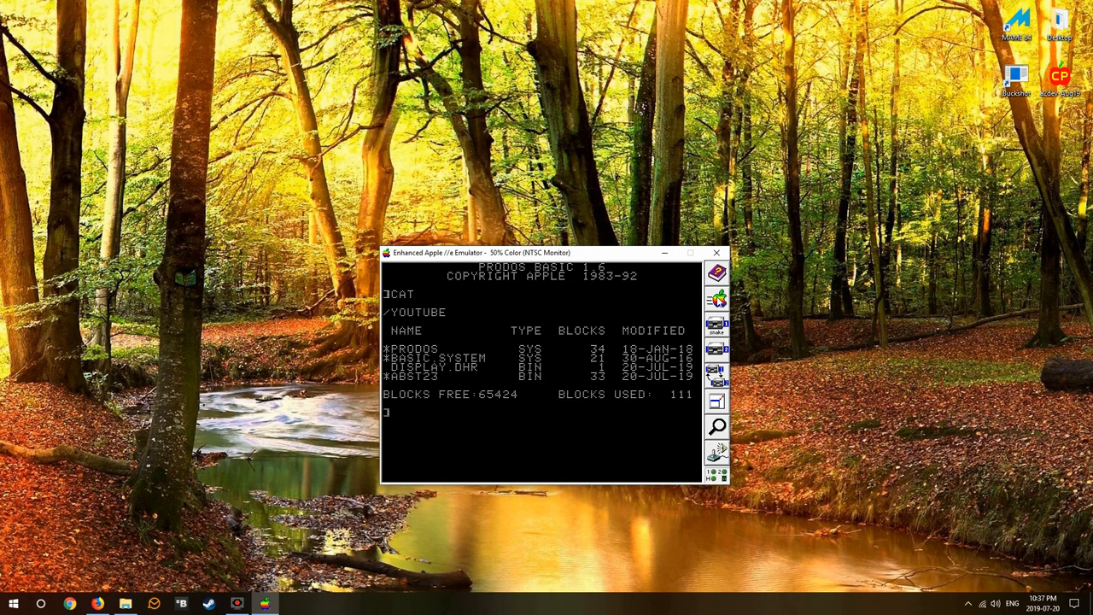
type("BLOAD ABST23")
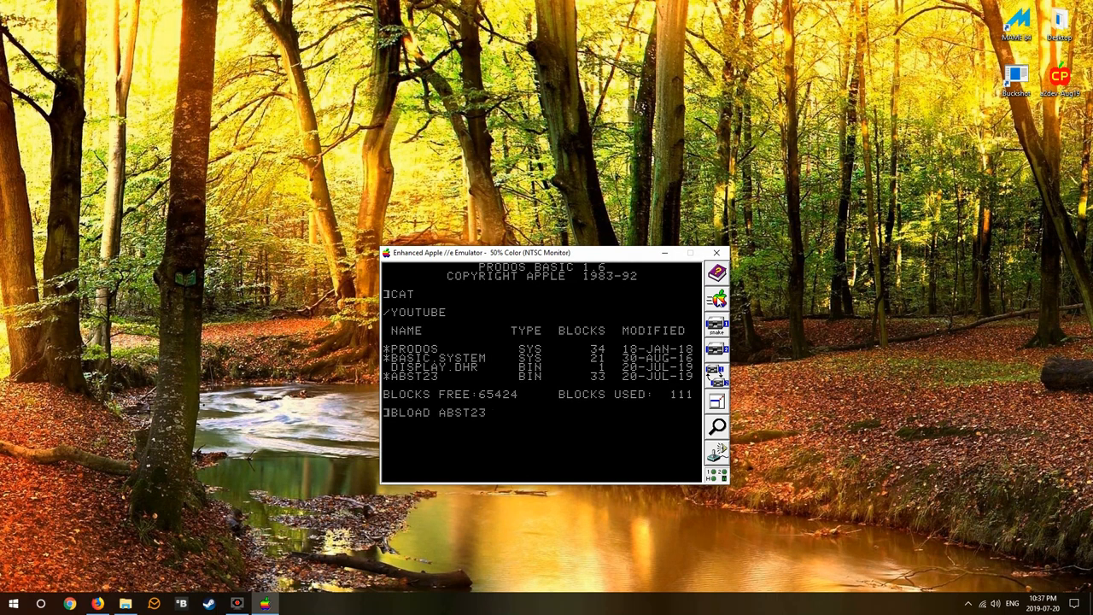
type("BLOAD DISPLAY.DHR")
type("2000:")
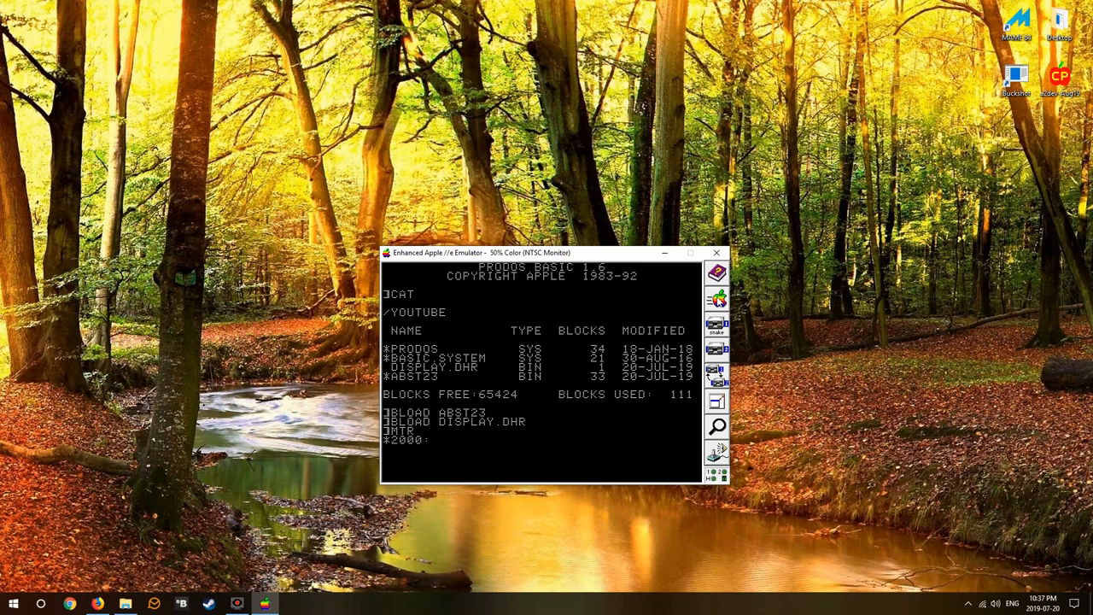
Step: Patch JMP $6000 at $2000, list the code, and create SPLASH.SYSTEM as a SYS file
key("Return")
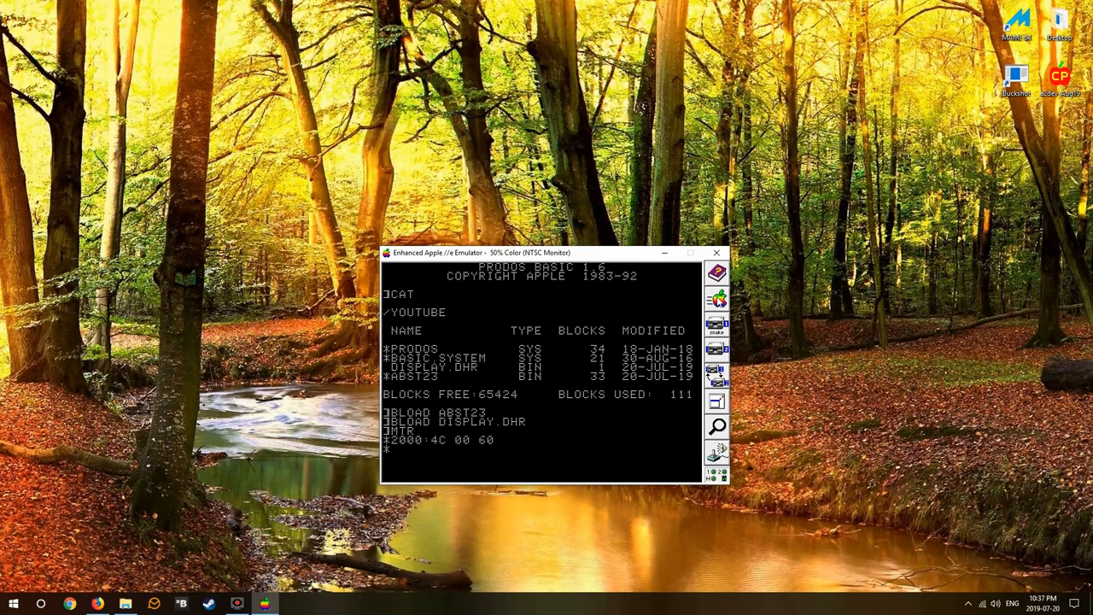
key("Return")
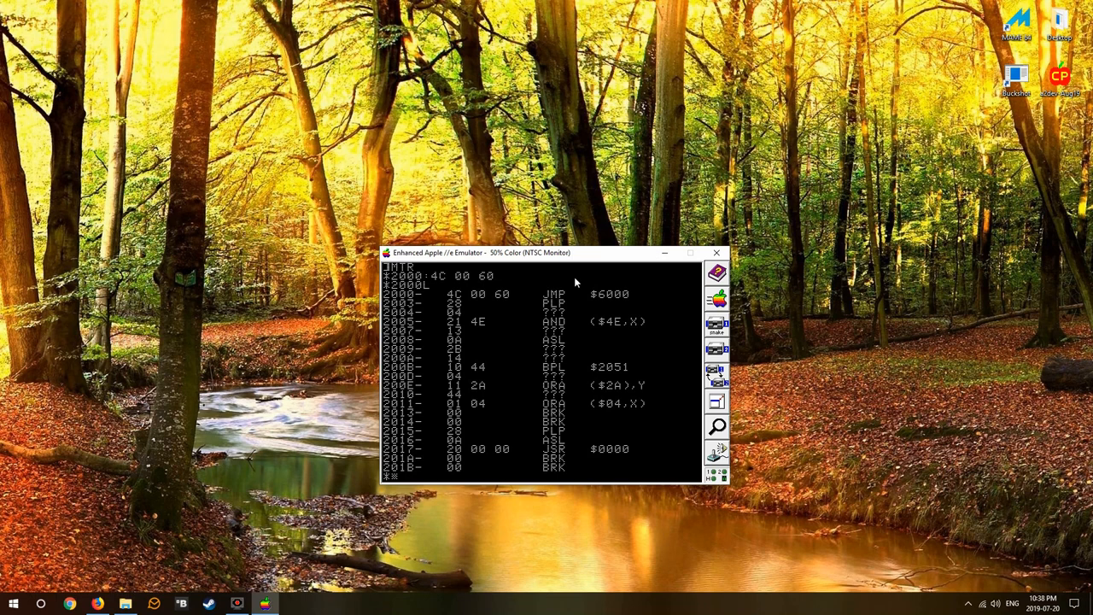
mouse_move(621, 299)
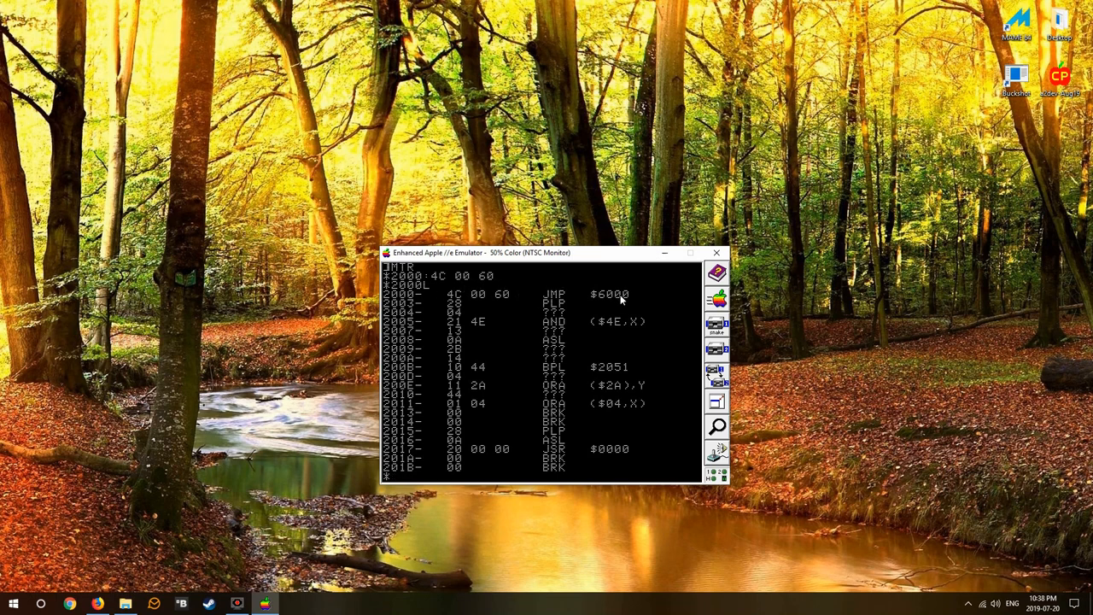
mouse_move(636, 259)
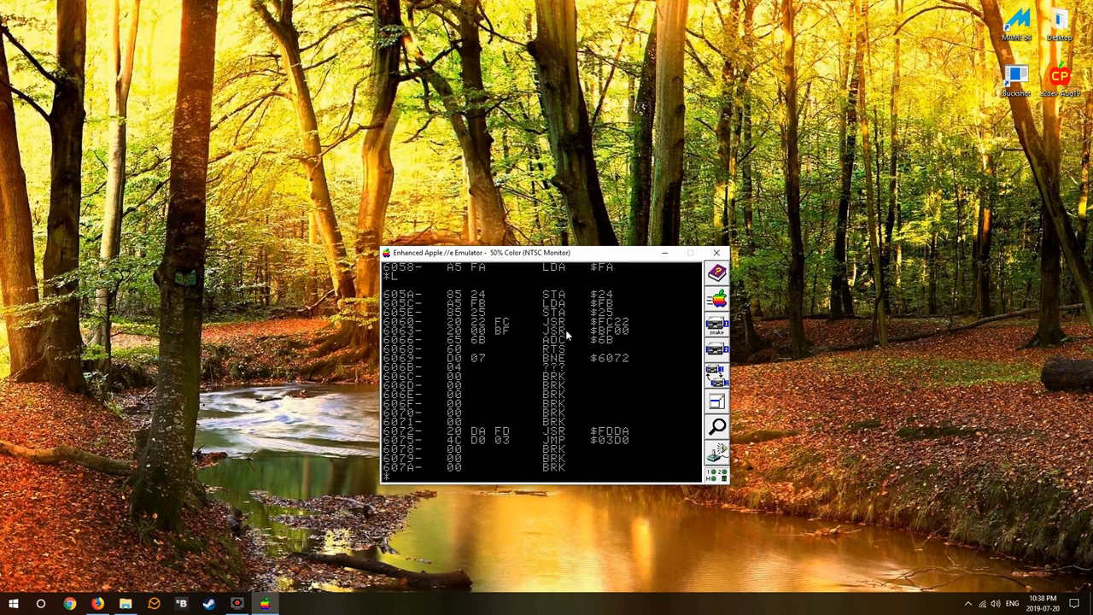
mouse_move(457, 346)
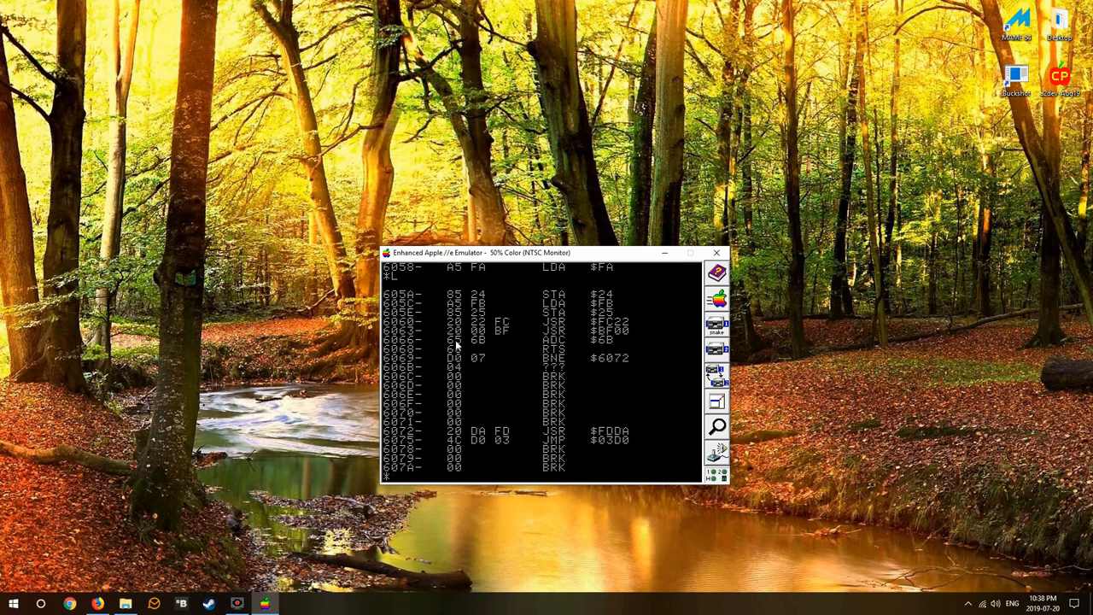
mouse_move(405, 374)
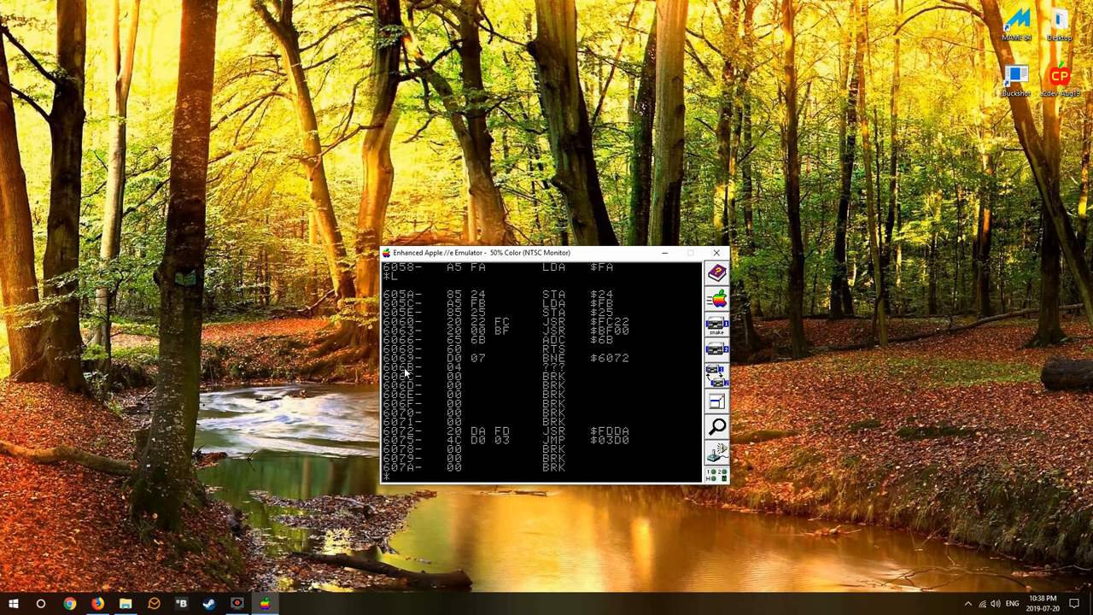
mouse_move(457, 395)
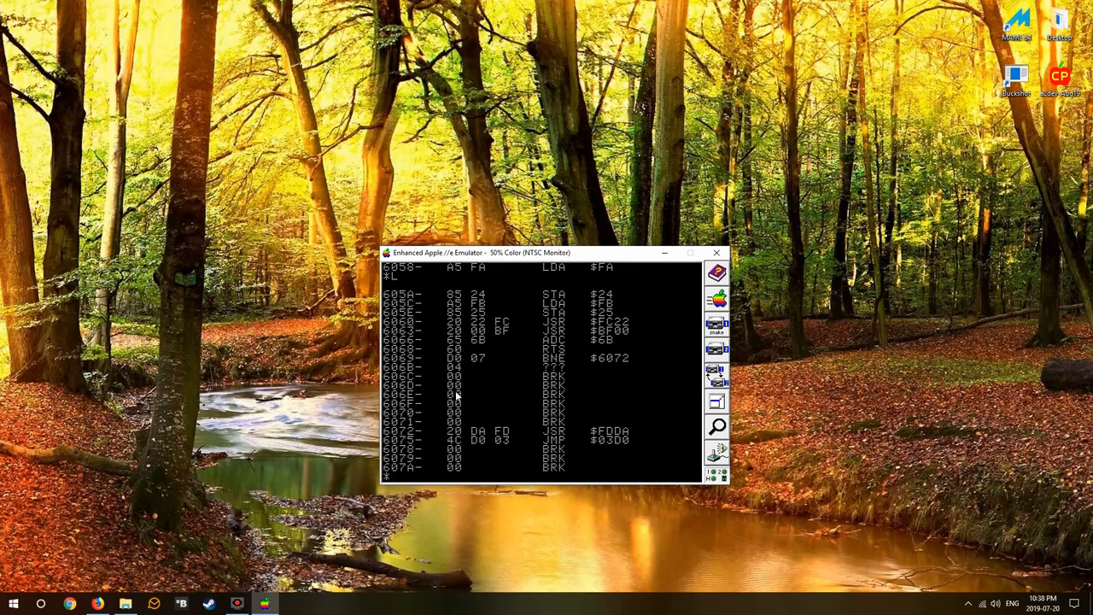
mouse_move(457, 417)
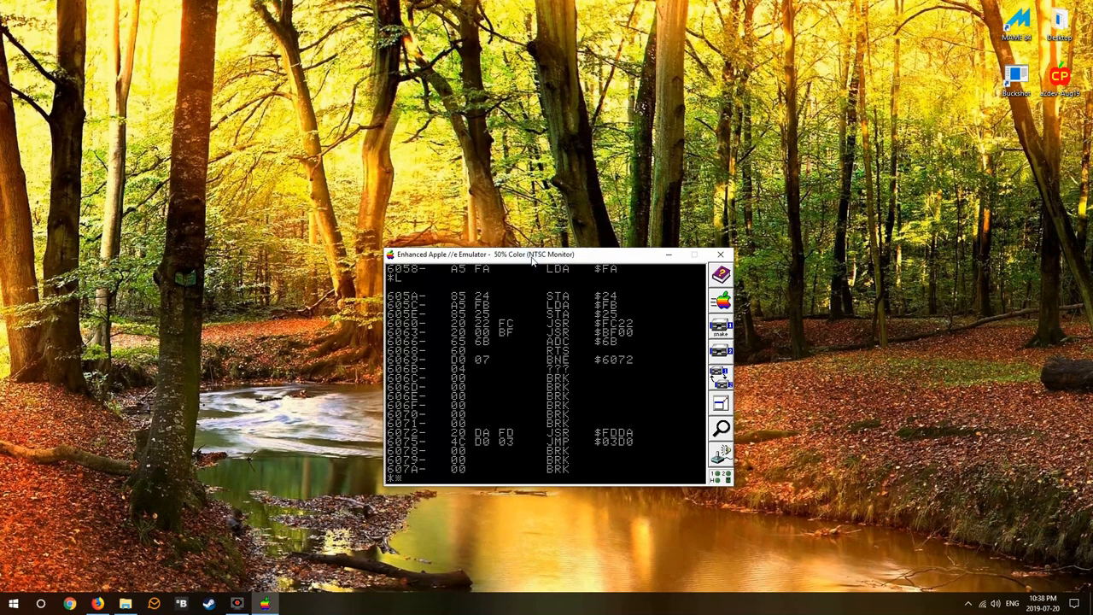
type("CREATE SPLASH.SYSTEM,TSY")
type("BSAVE")
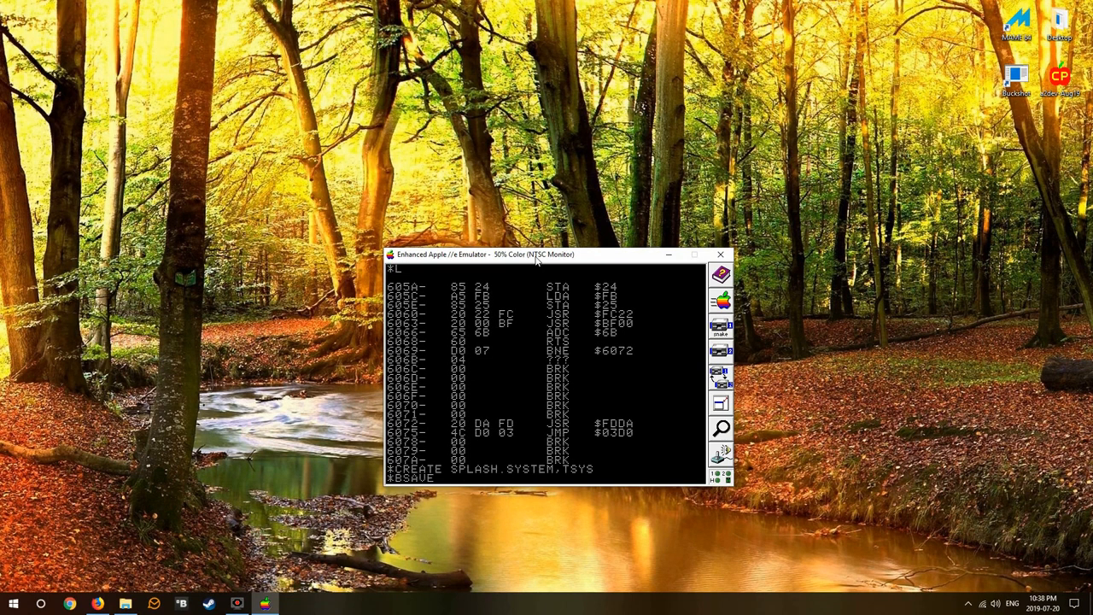
Step: BSAVE SPLASH.SYSTEM from $2000 with length $4070 as type SYS, then catalog the disk
type("SPLASH.SYSTEM,A$20")
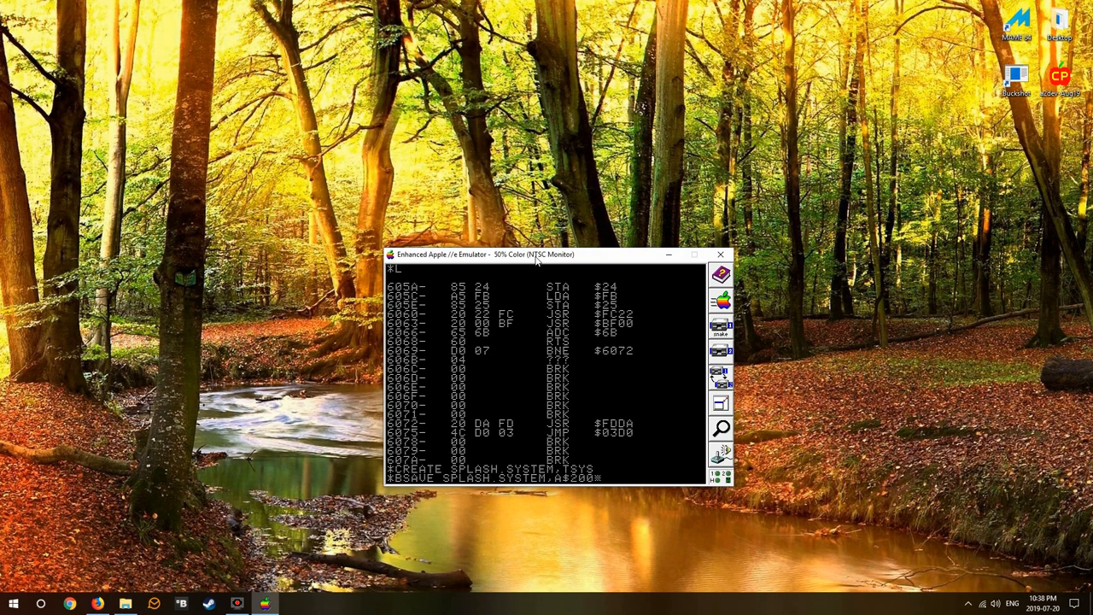
type("0,L$")
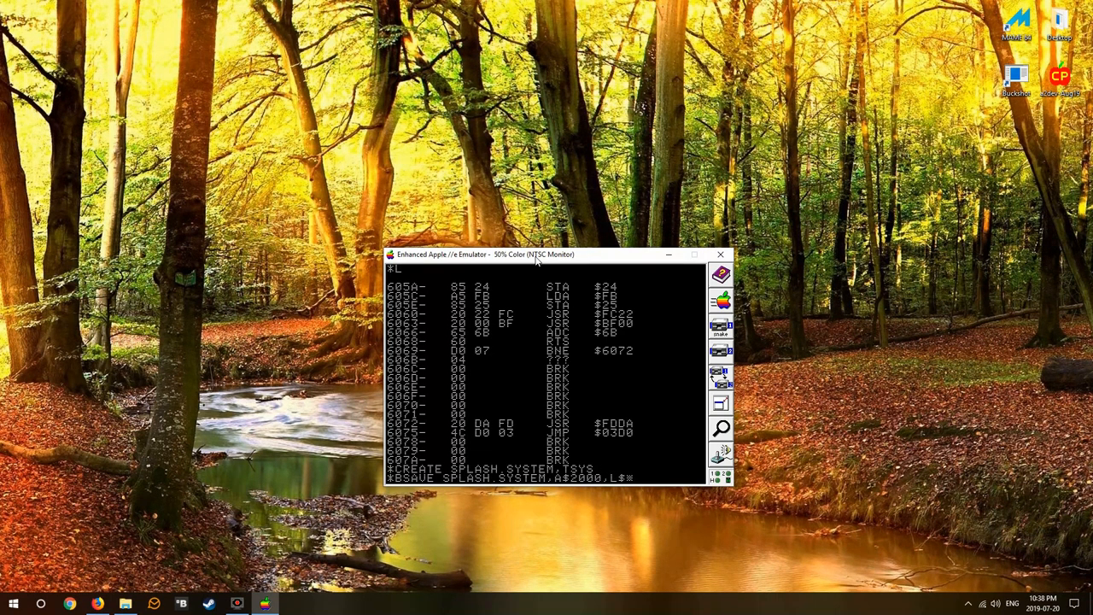
type("$40")
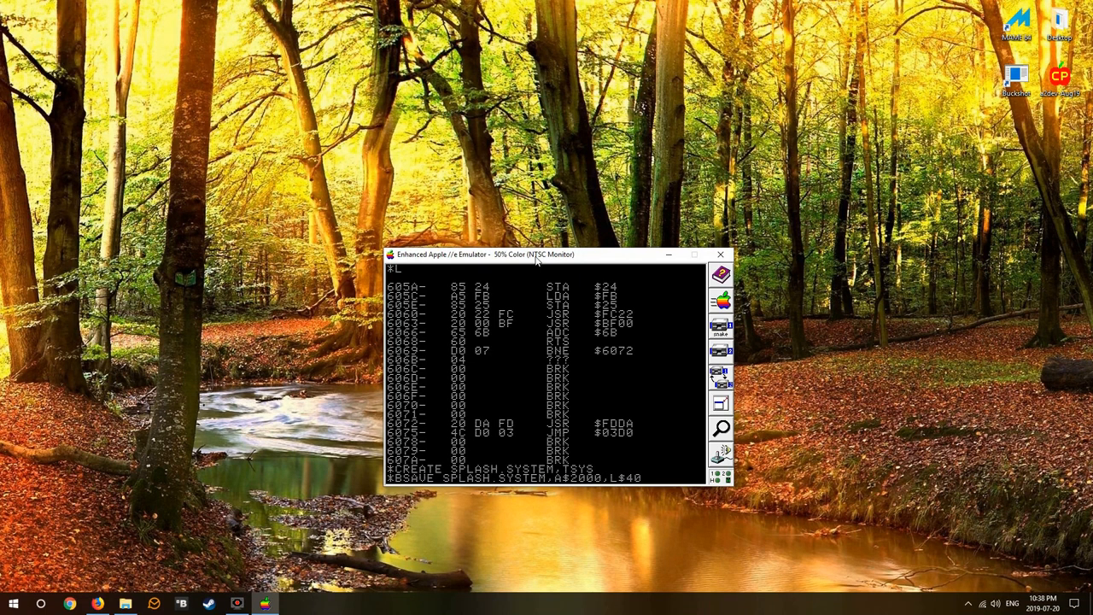
type("70,TSYS")
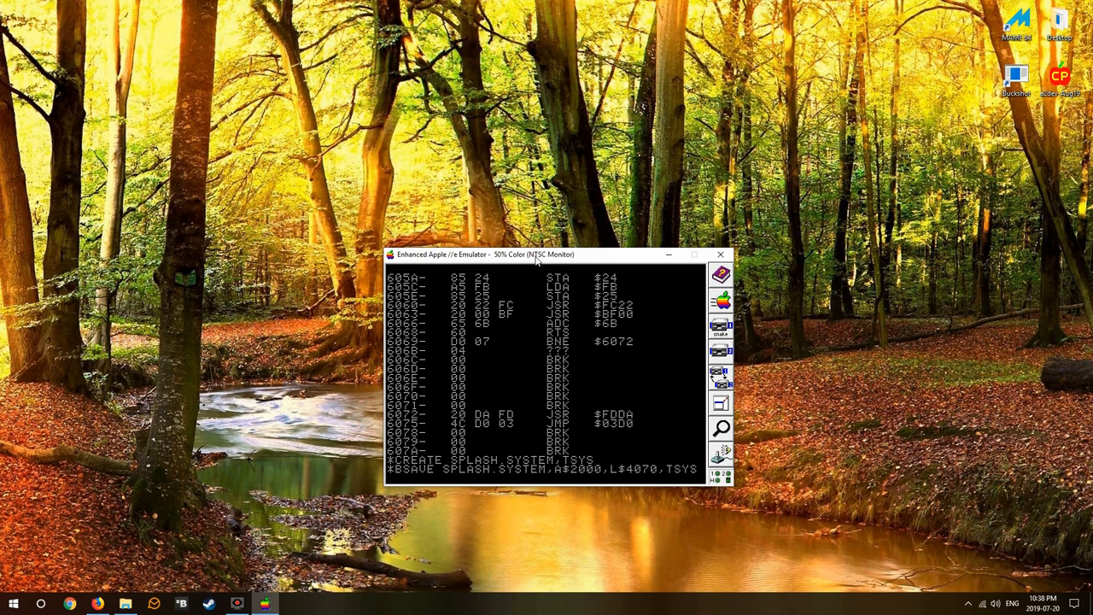
key("Return")
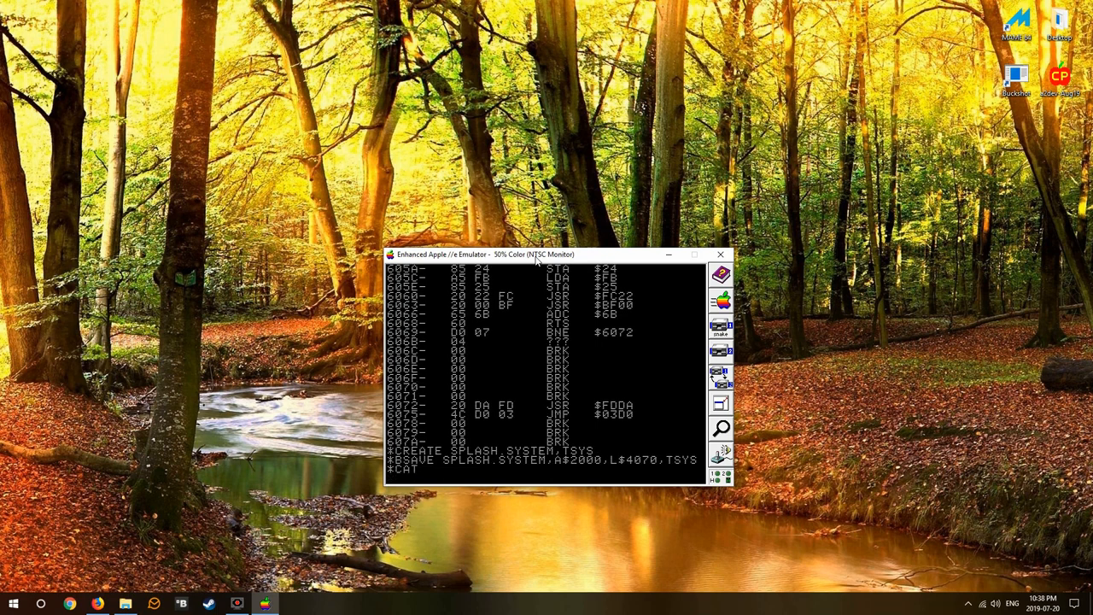
key("Return")
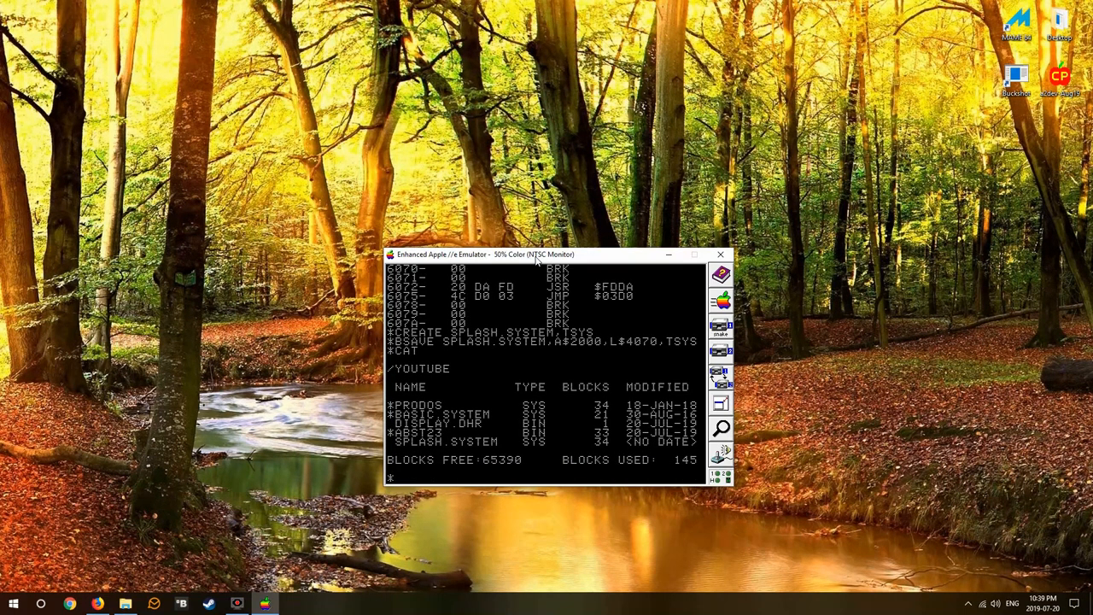
mouse_move(511, 457)
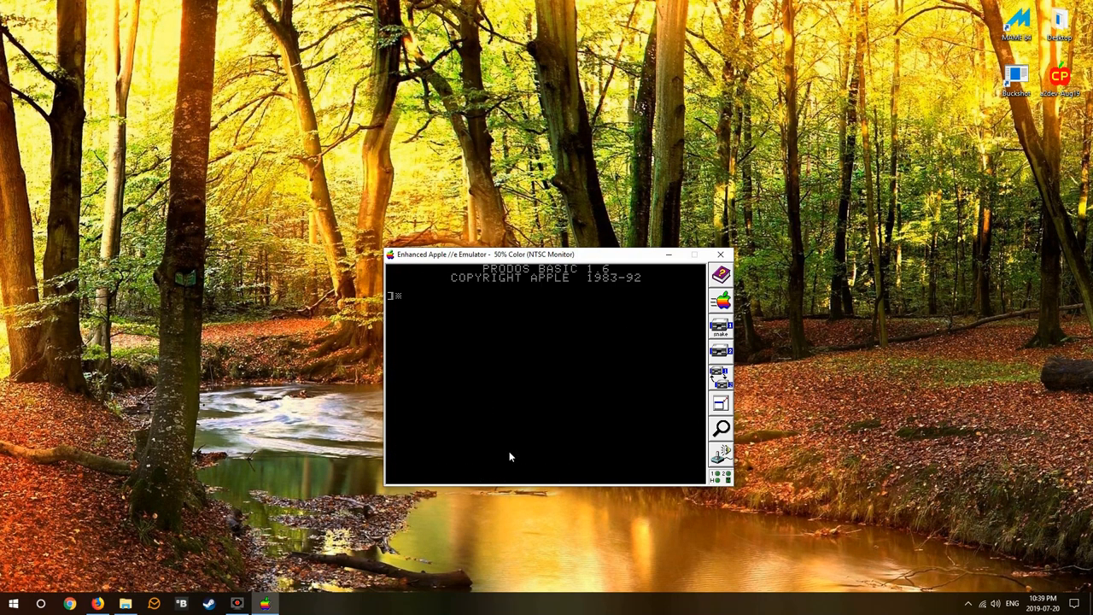
Step: Catalog the rebooted disk, then run PR#7 to launch Bitsy Bye
type("CAT")
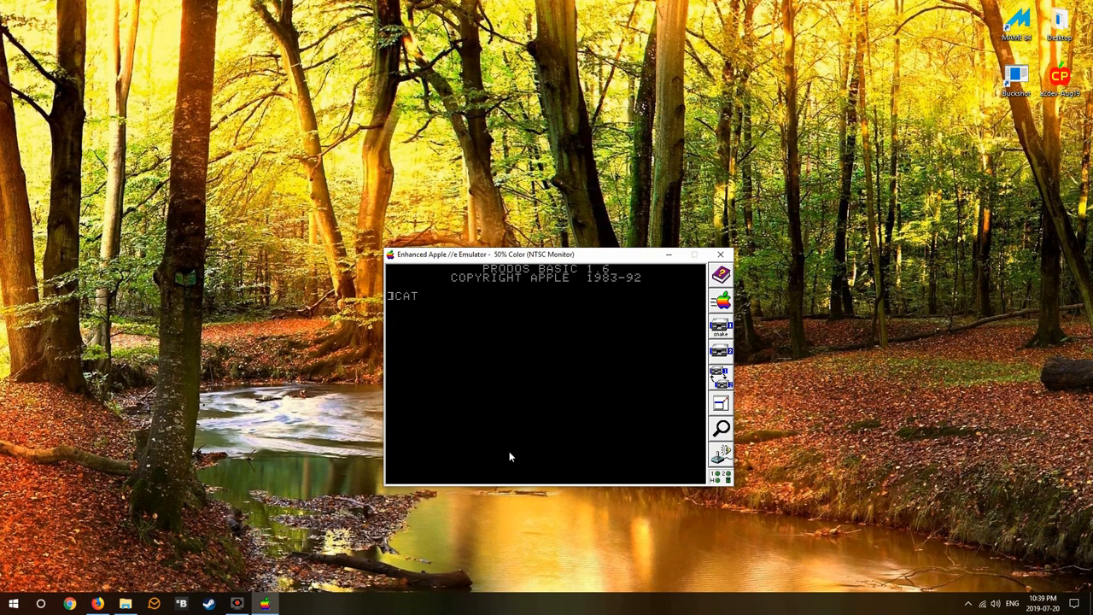
key("Return")
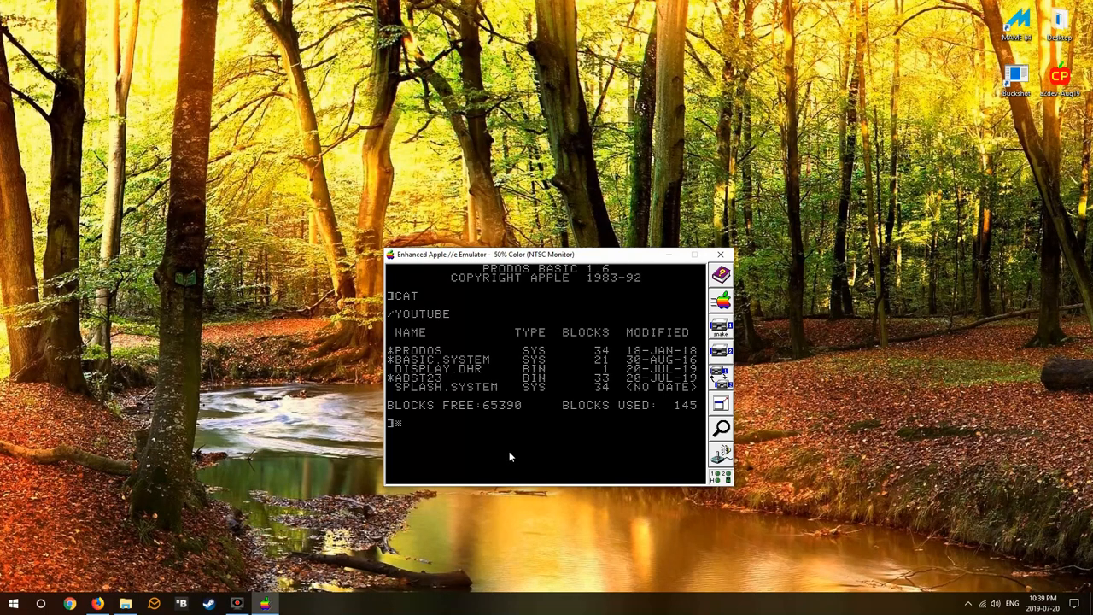
type("PR#7")
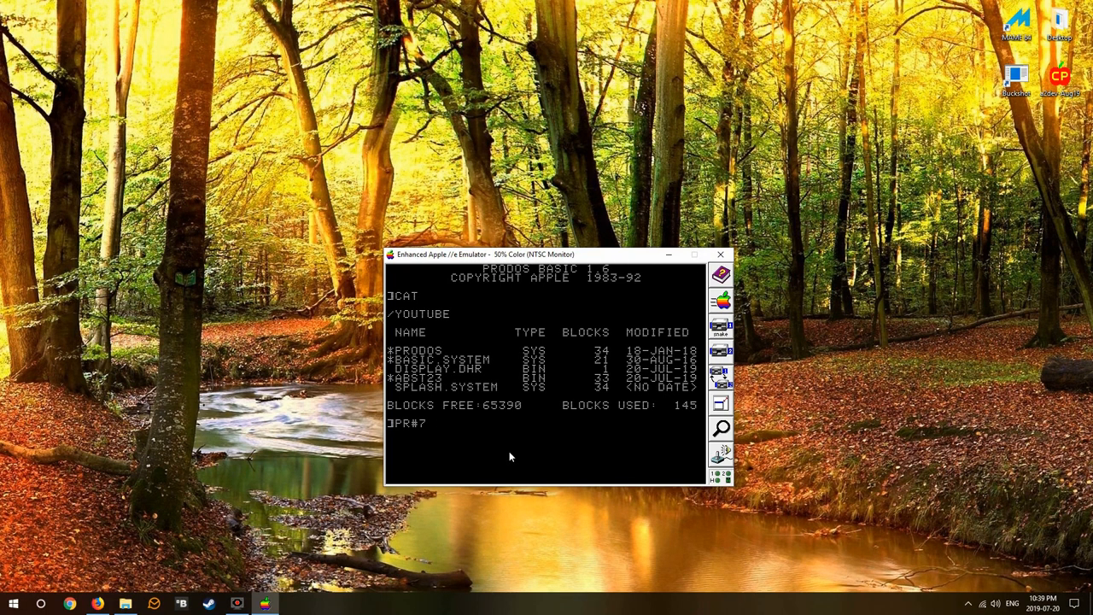
key("return")
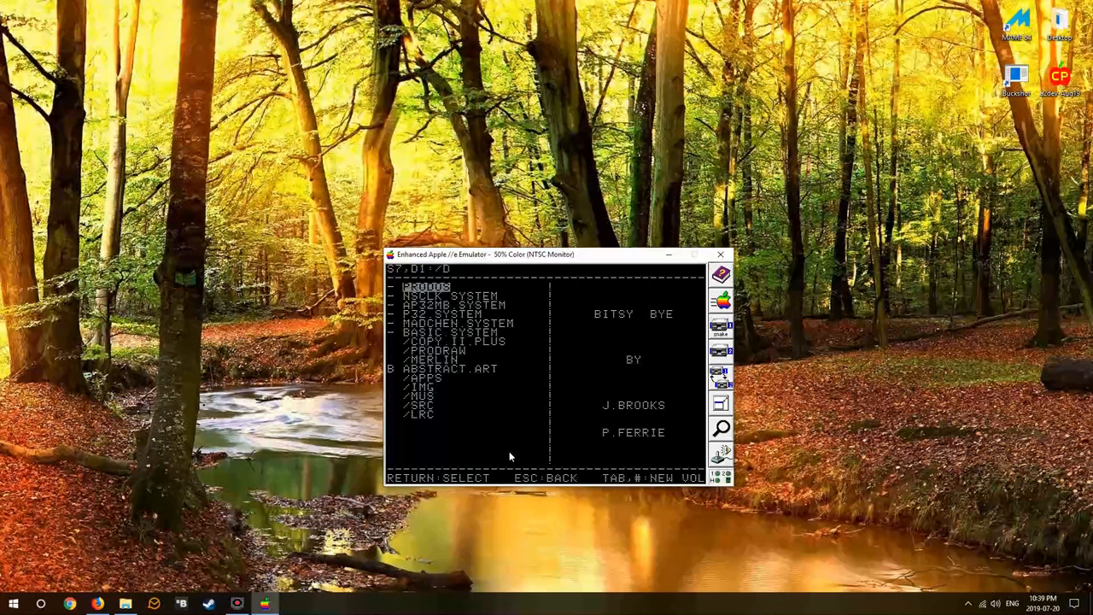
Step: Switch Bitsy Bye to the /YOUTUBE volume and move to SPLASH.SYSTEM
key("return")
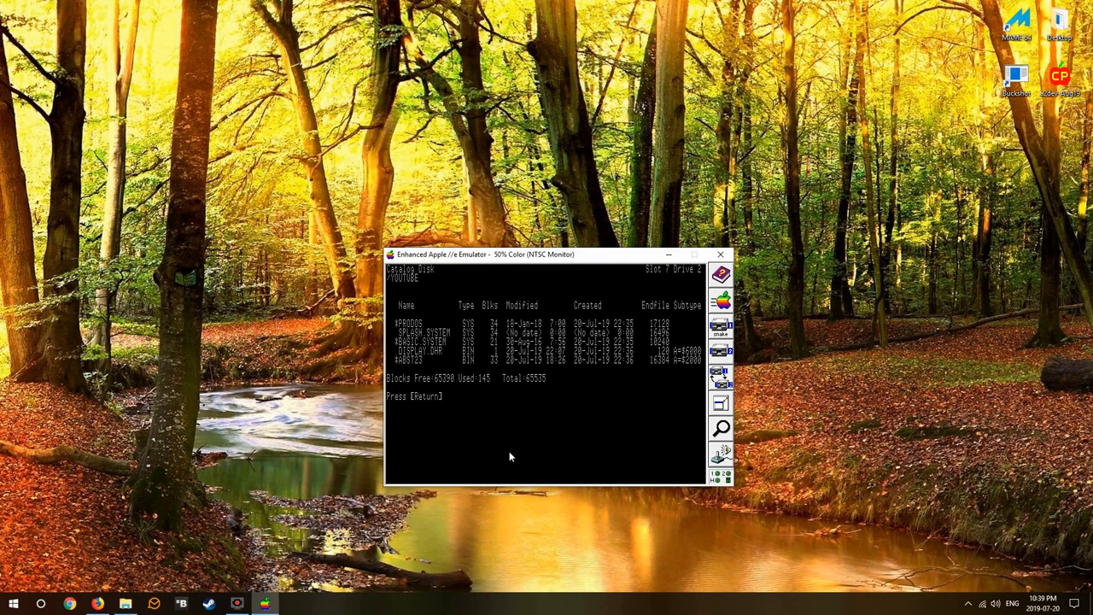
key("Return")
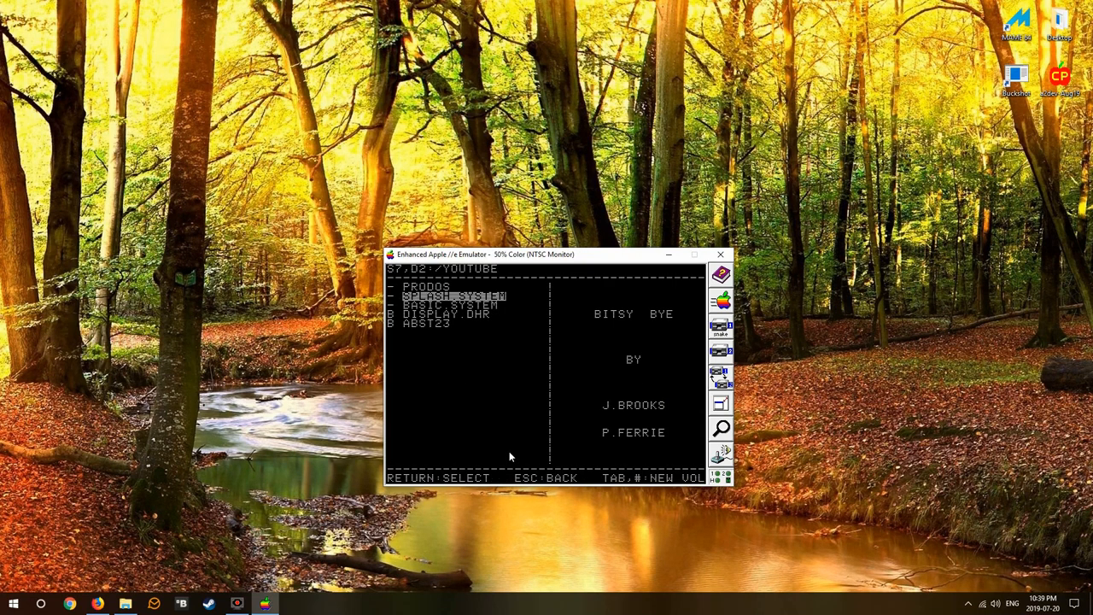
Step: Run SPLASH.SYSTEM to reach the BASIC prompt and type CATALOG
key("down")
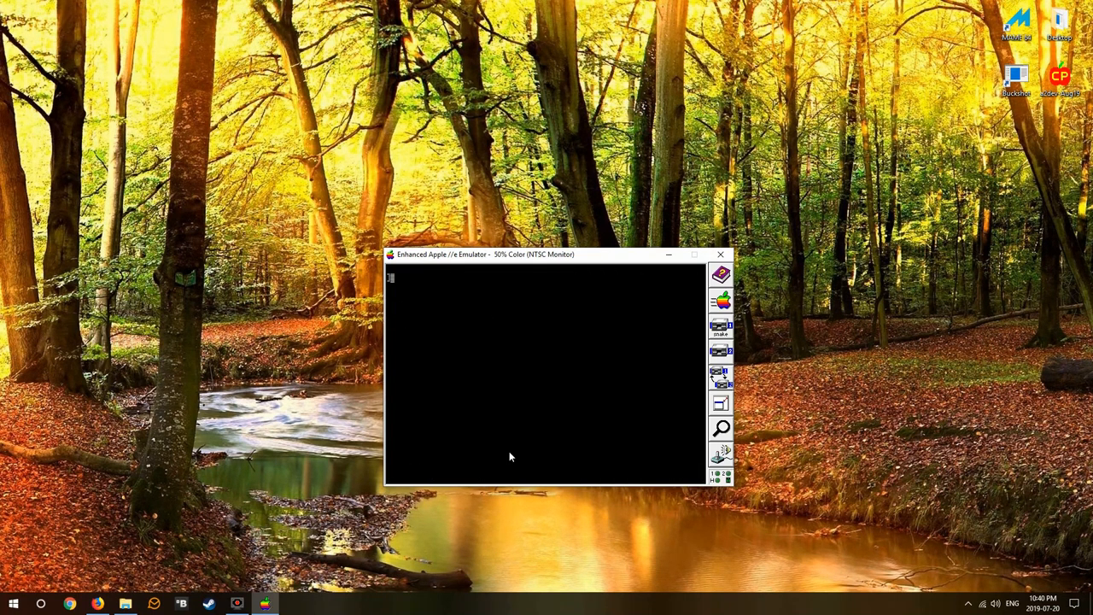
type("CATALOG")
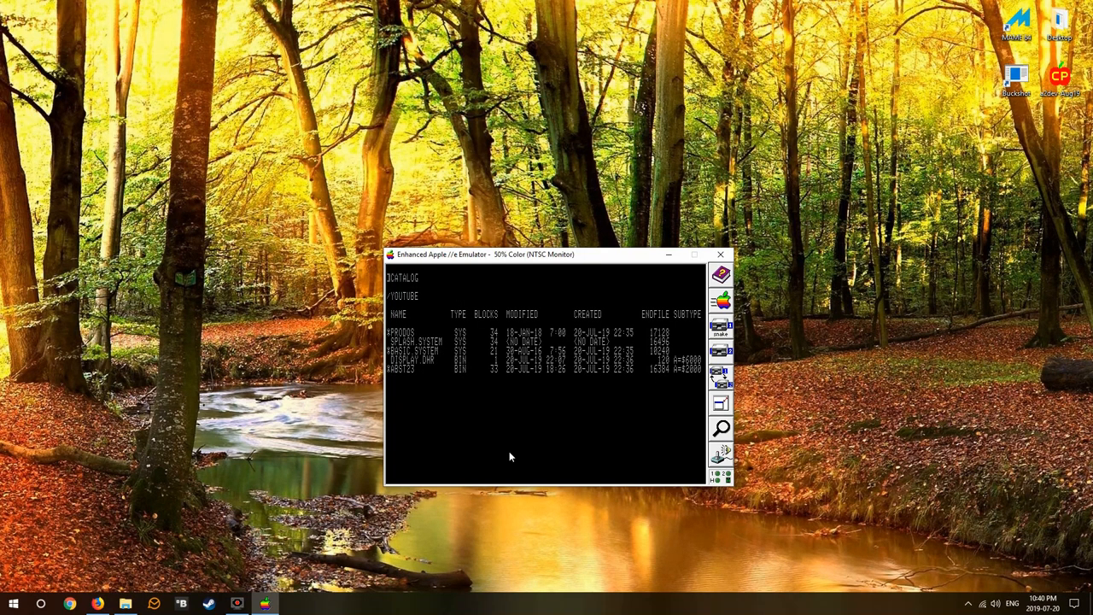
Step: Delete DISPLAY.DHR and ABST23 from /YOUTUBE, then catalog again
type("DELETE DISP")
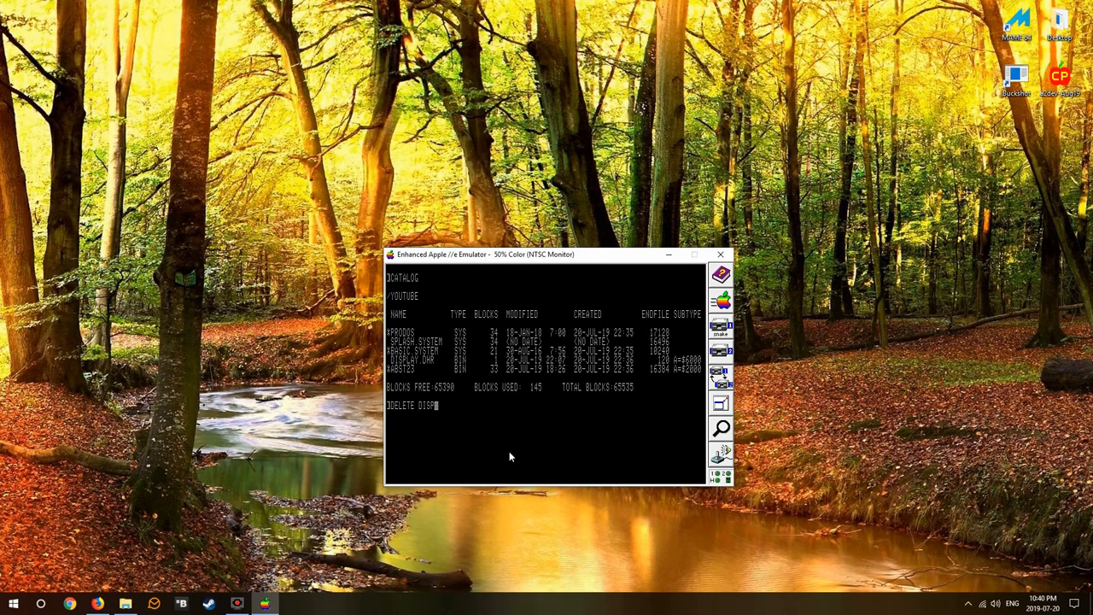
type("LAY.DHR")
type("DELETE ABST23")
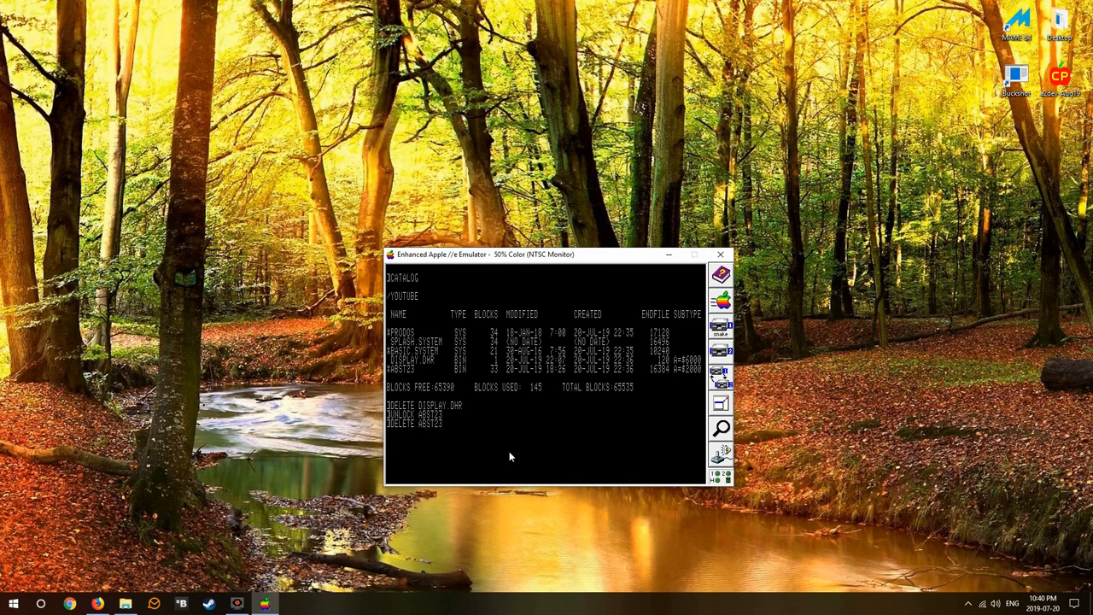
type("CATALOG")
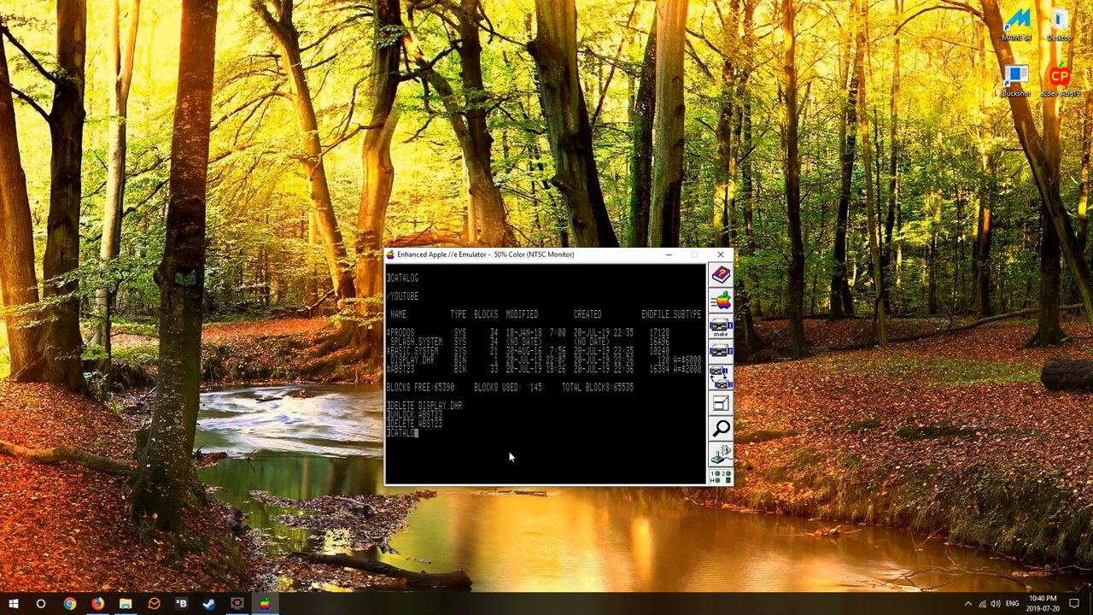